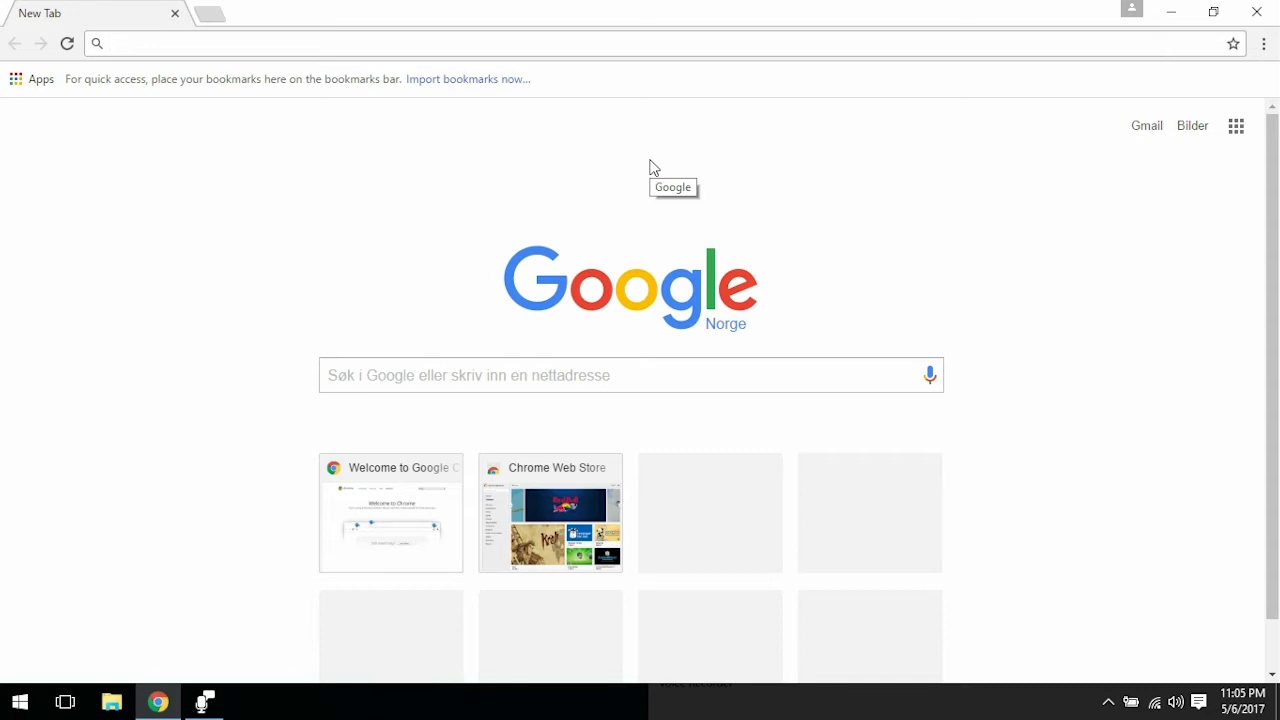
# Step: Search 'jre', accept the JRE 8u131 license and download jre-8u131-windows-x64.exe
pyautogui.write('jre8-downloads-2133155.html')
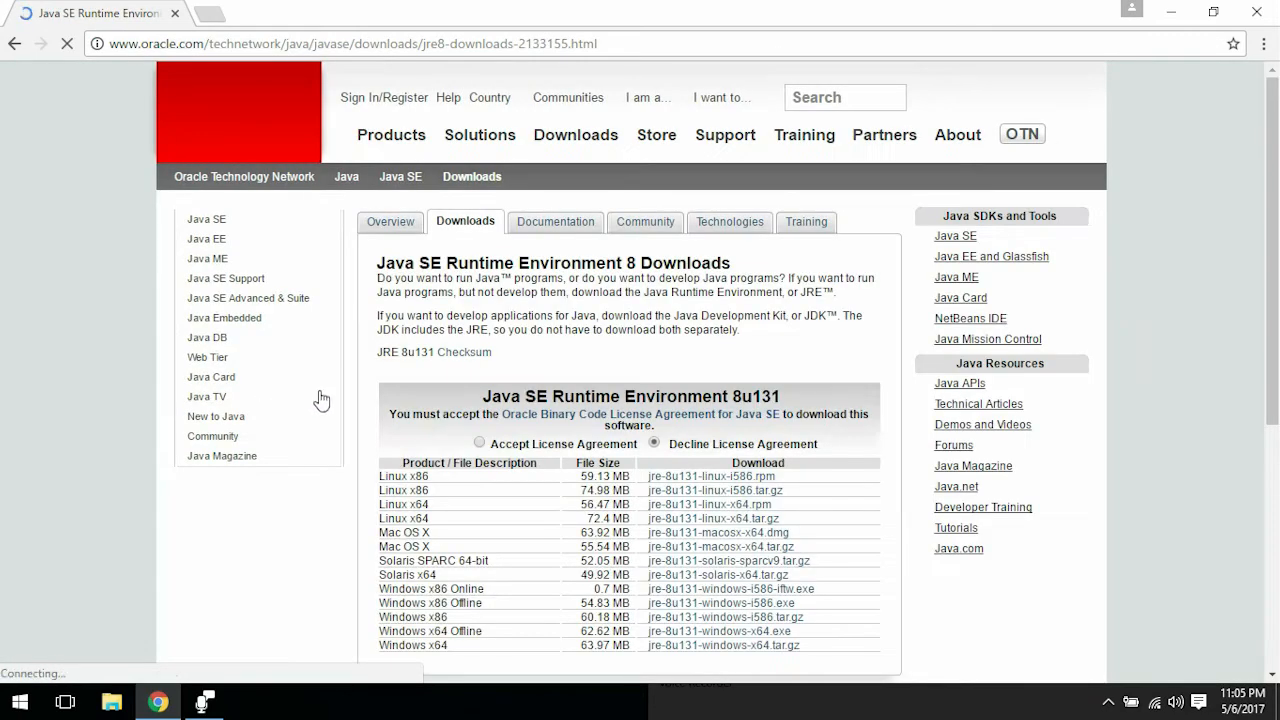
pyautogui.scroll(-3)
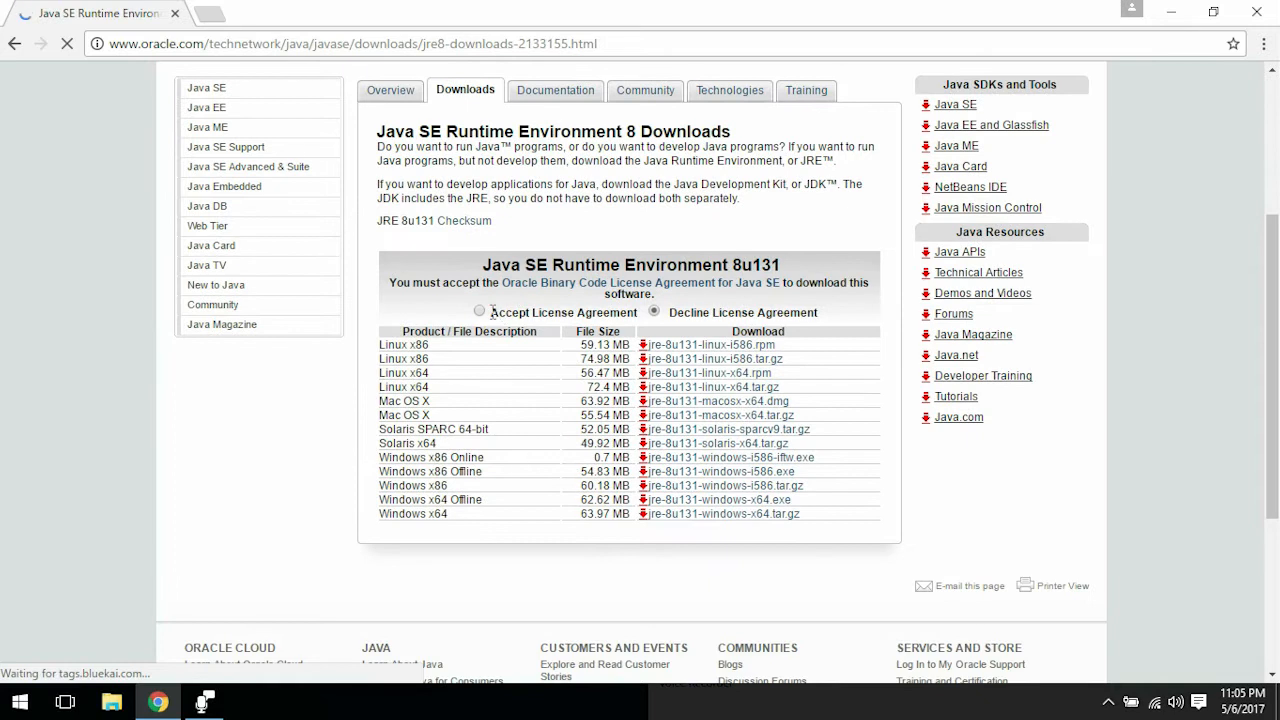
pyautogui.click(506, 312)
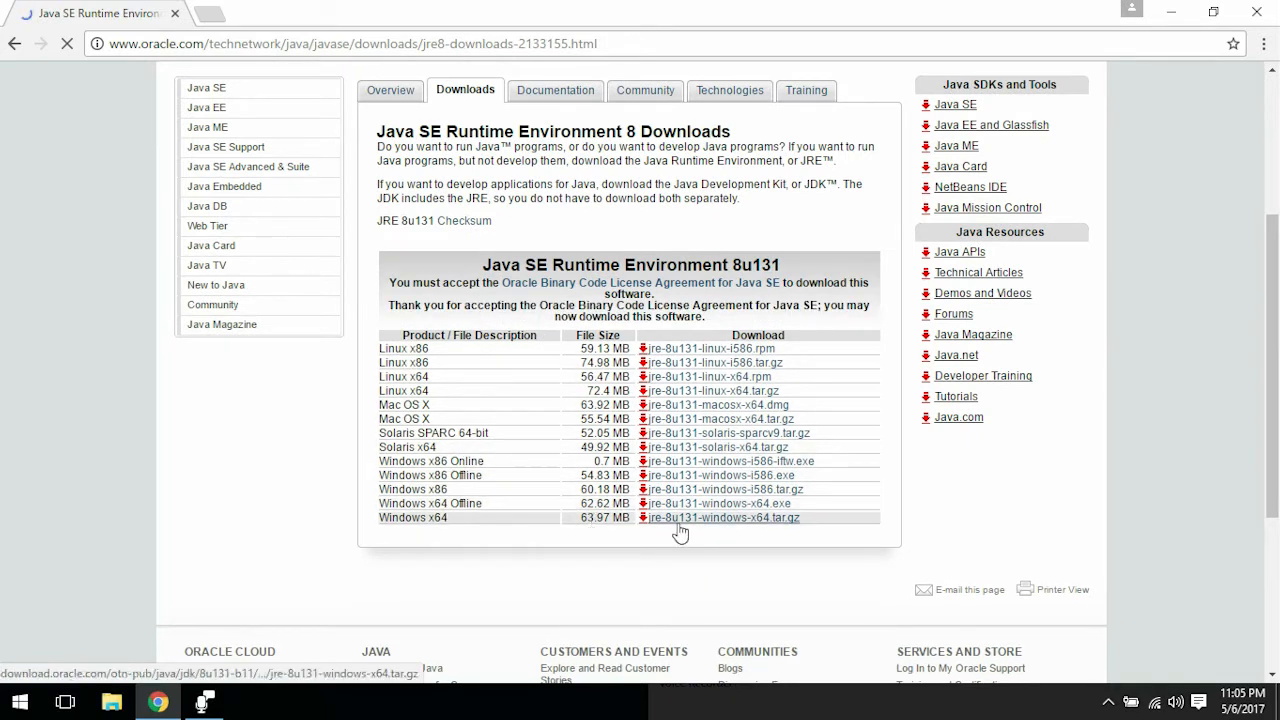
pyautogui.moveTo(691, 515)
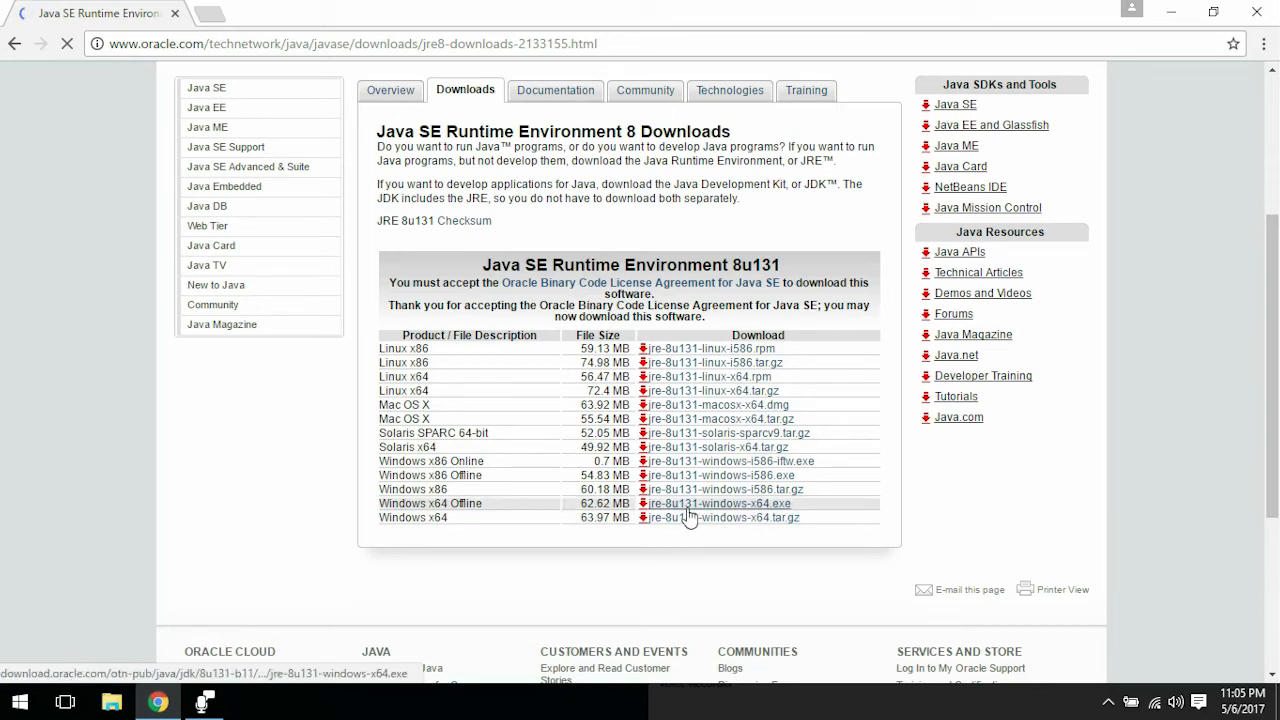
pyautogui.click(718, 503)
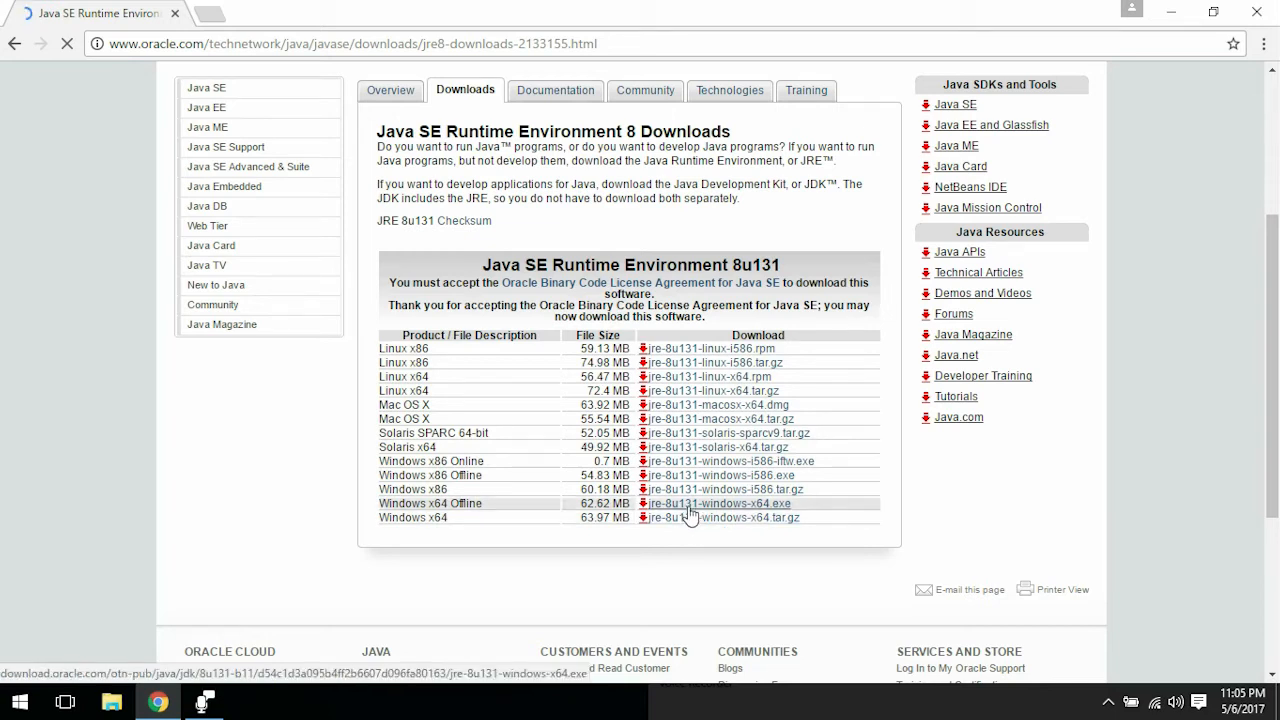
pyautogui.click(721, 503)
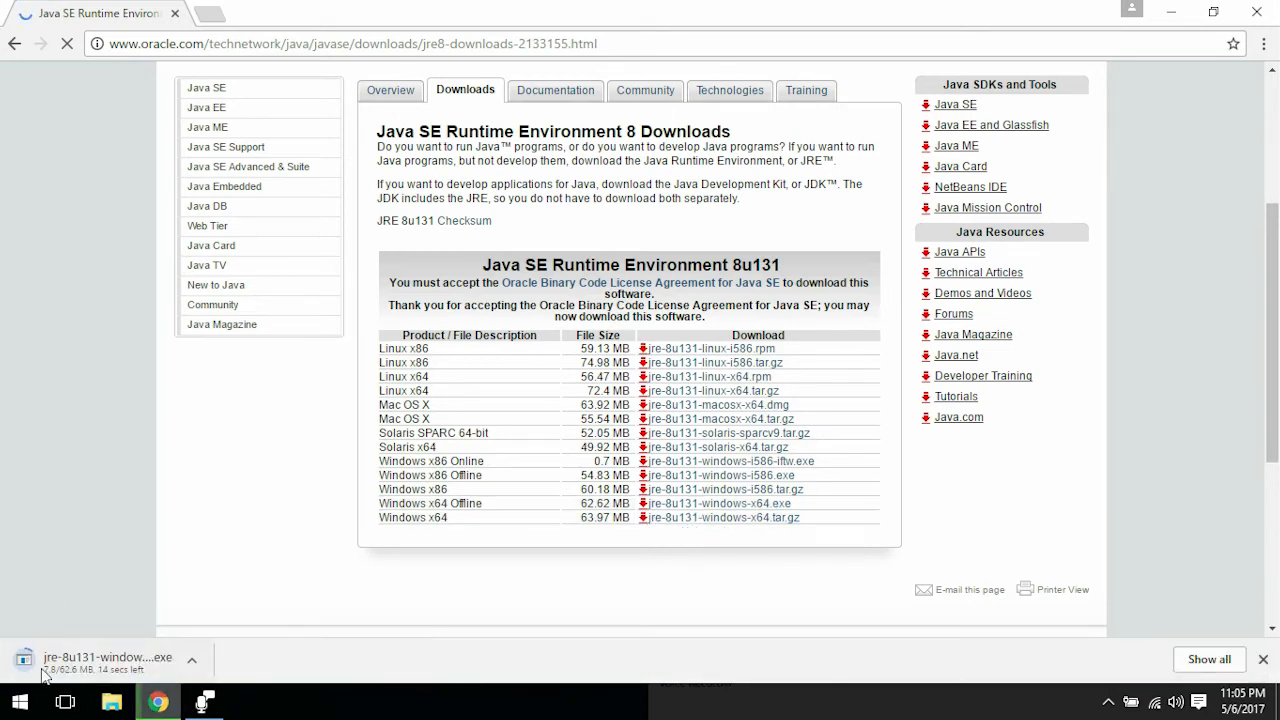
pyautogui.click(230, 13)
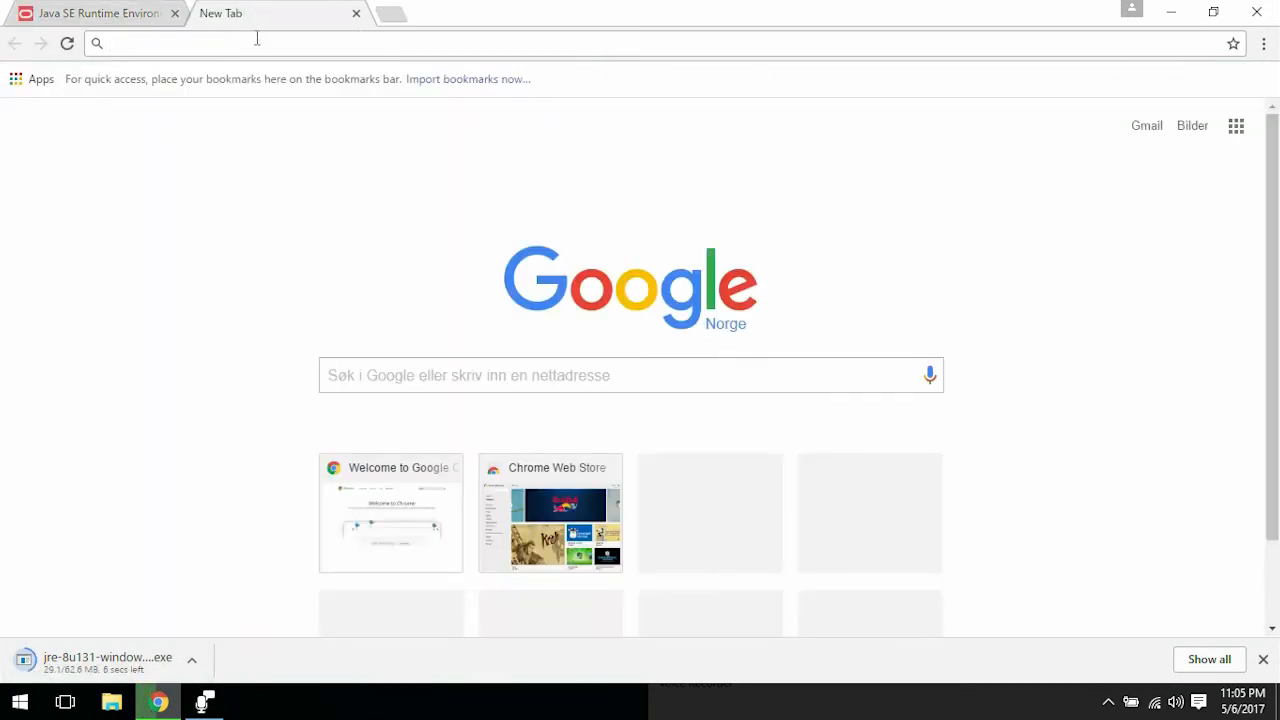
# Step: Search Google for 'jdk' and follow Java SE Downloads to the JDK 8 download page
pyautogui.write('jdk')
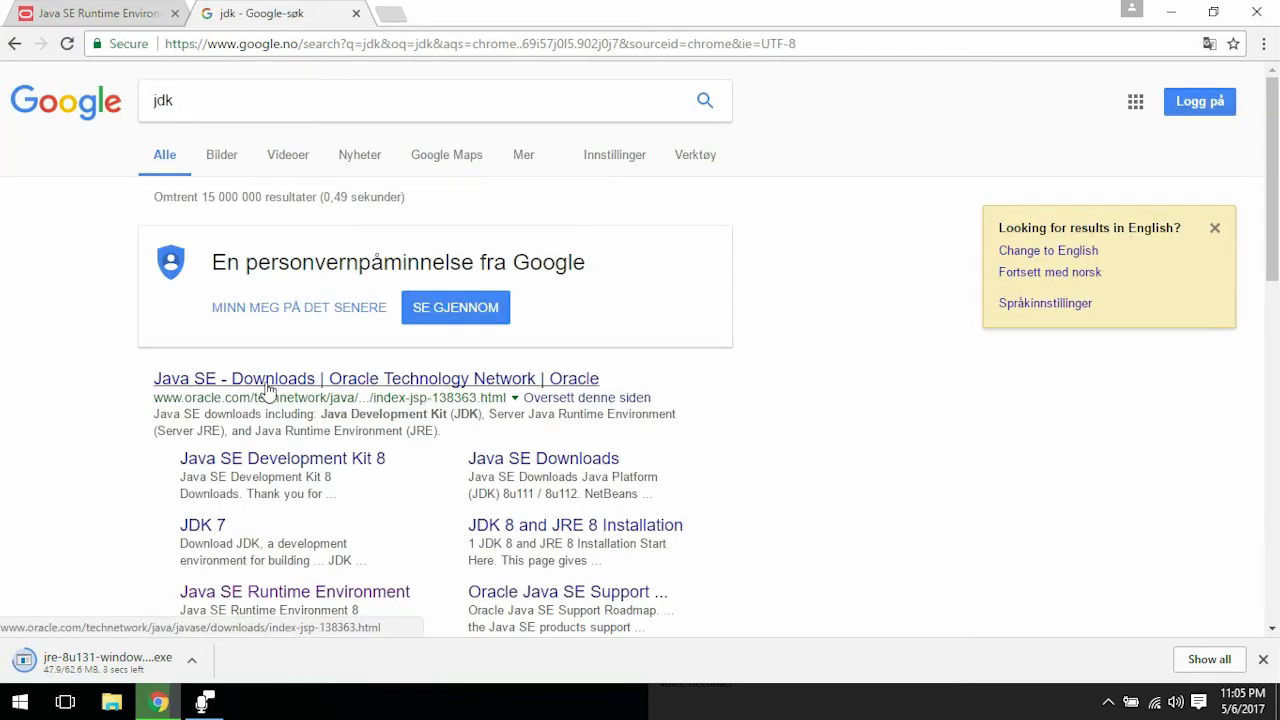
pyautogui.click(267, 378)
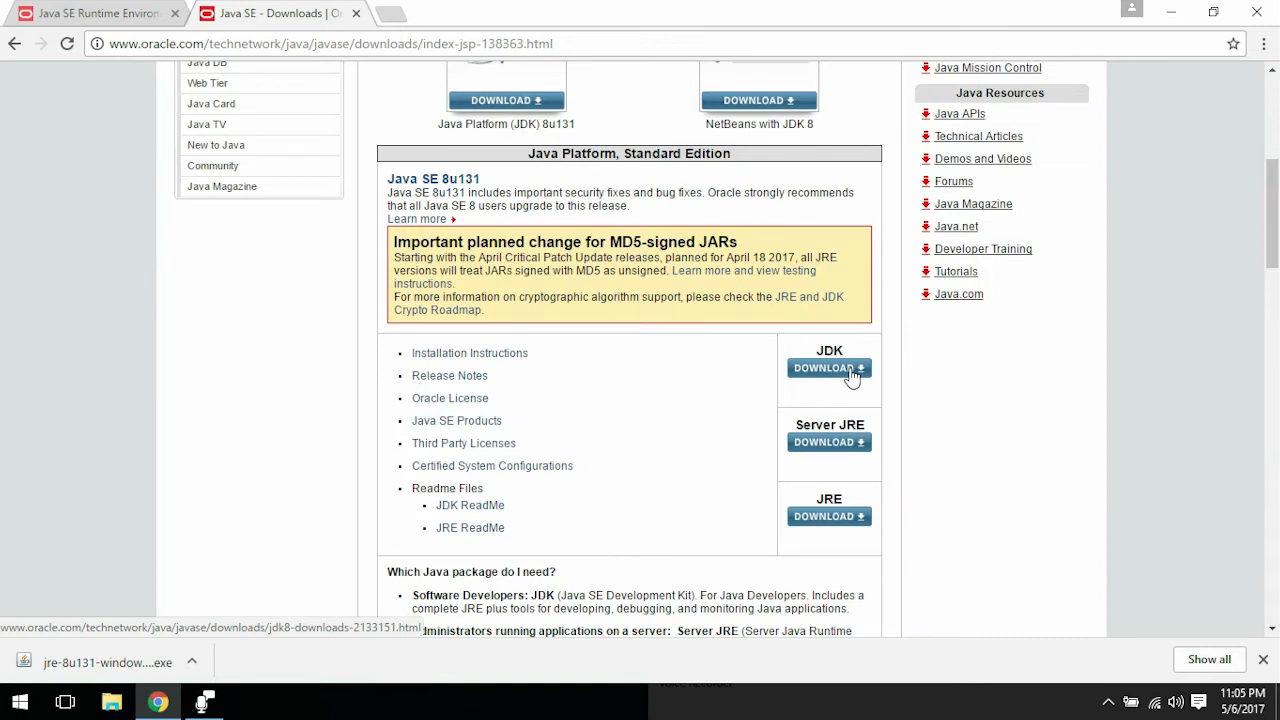
pyautogui.click(828, 368)
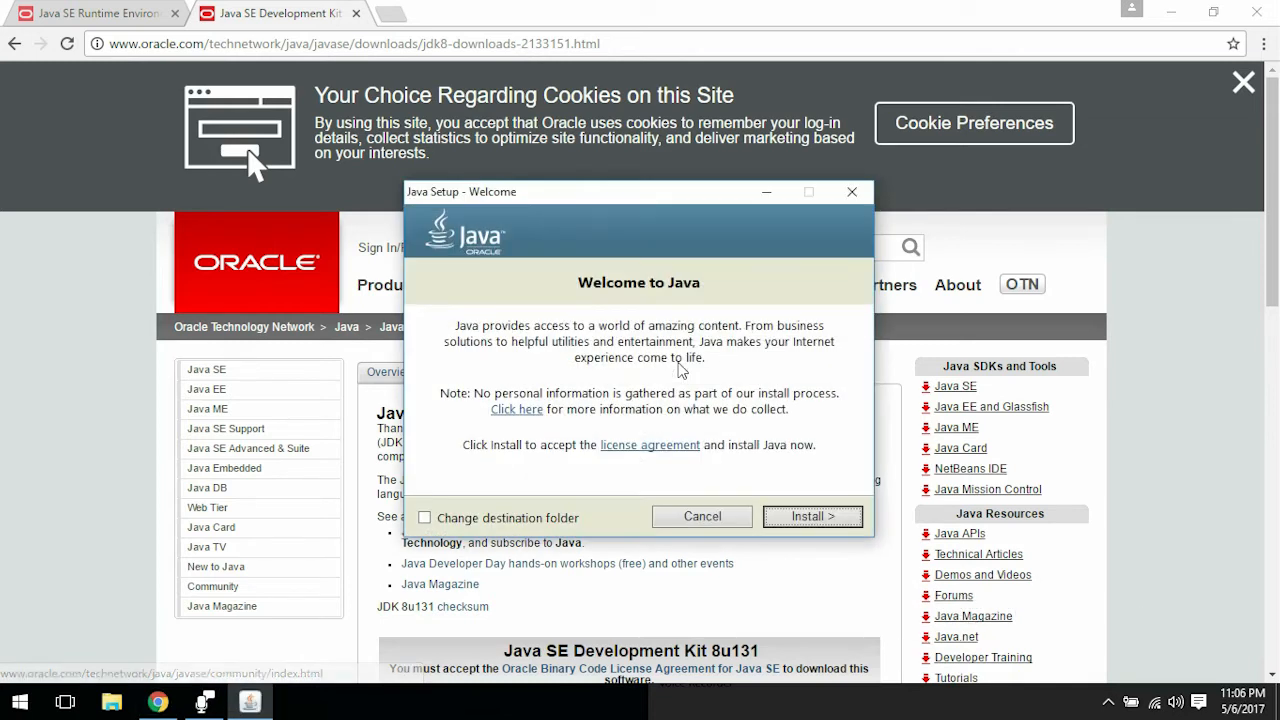
pyautogui.moveTo(662, 478)
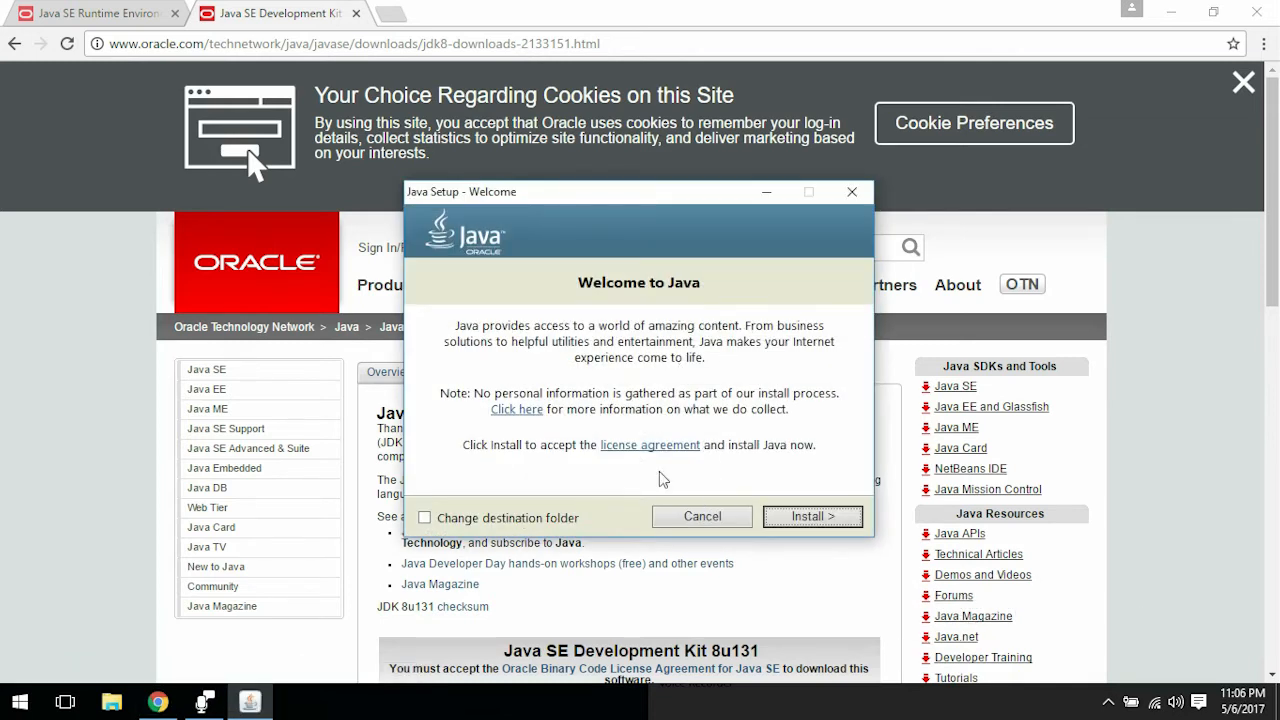
# Step: Start the JRE installation from the Java Setup welcome dialog
pyautogui.click(812, 516)
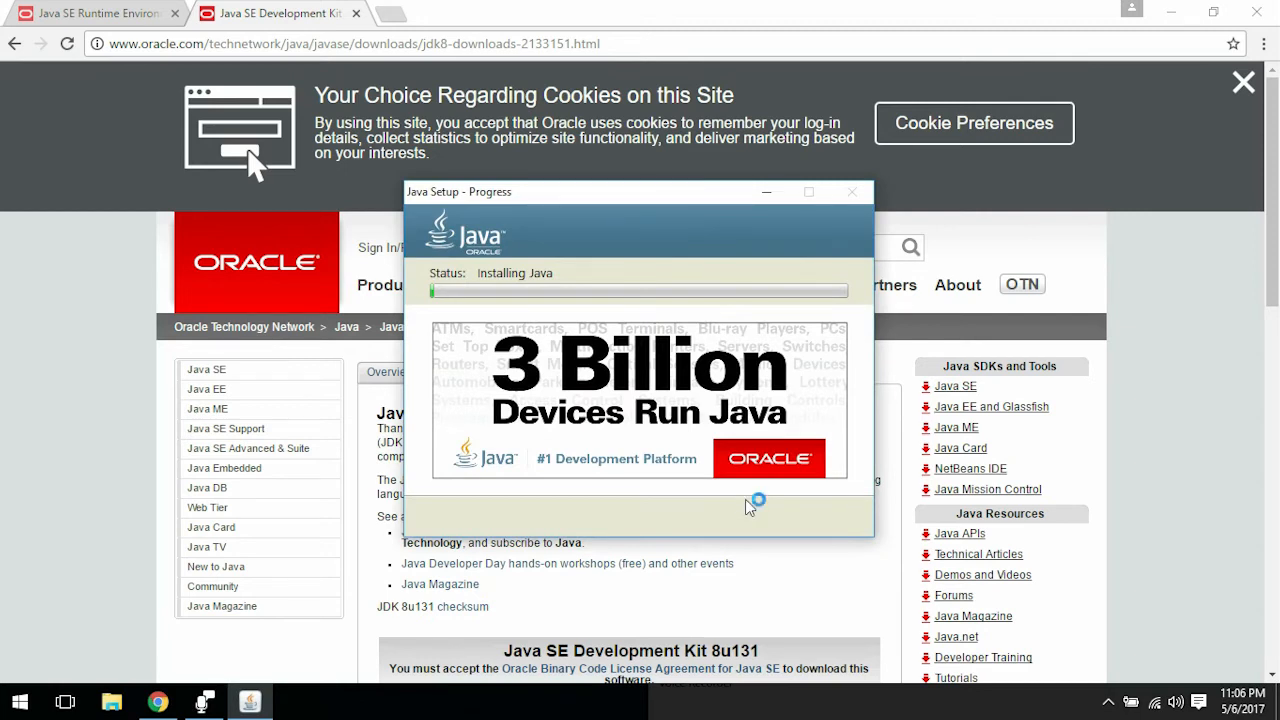
pyautogui.moveTo(515, 240)
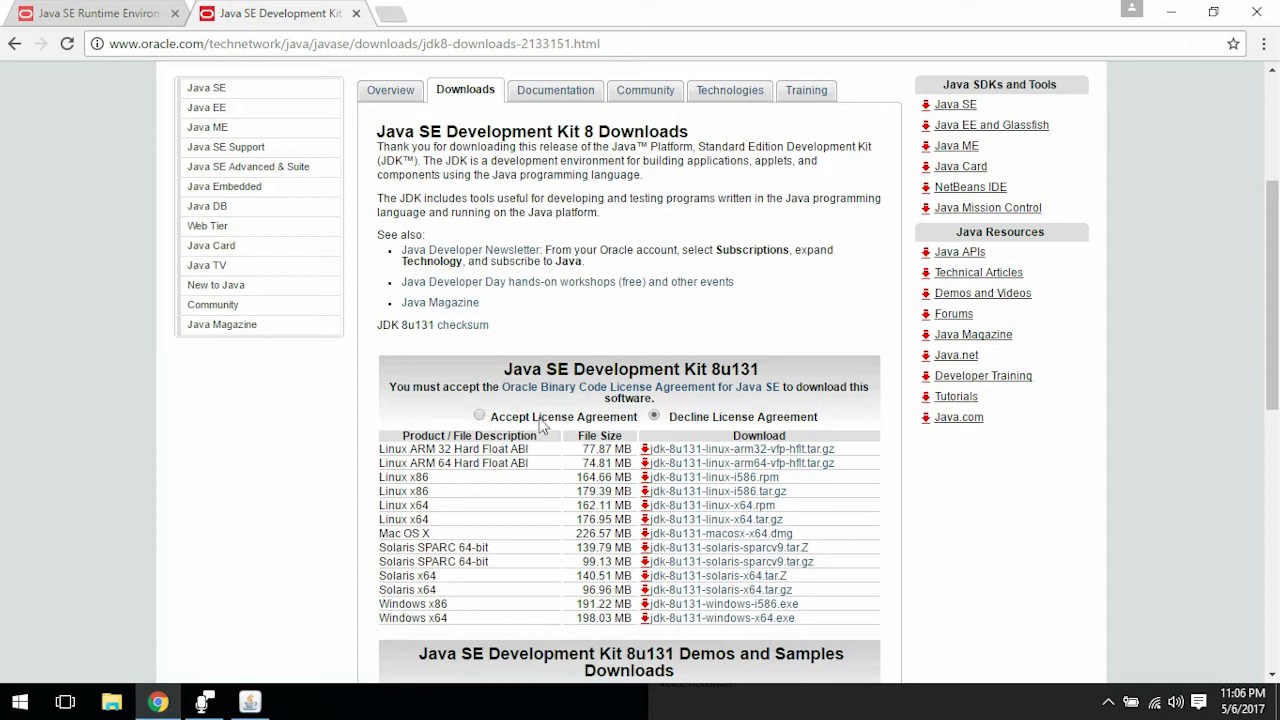
# Step: Accept the JDK 8u131 license, download jdk-8u131-windows-x64.exe, and open a new tab
pyautogui.click(476, 416)
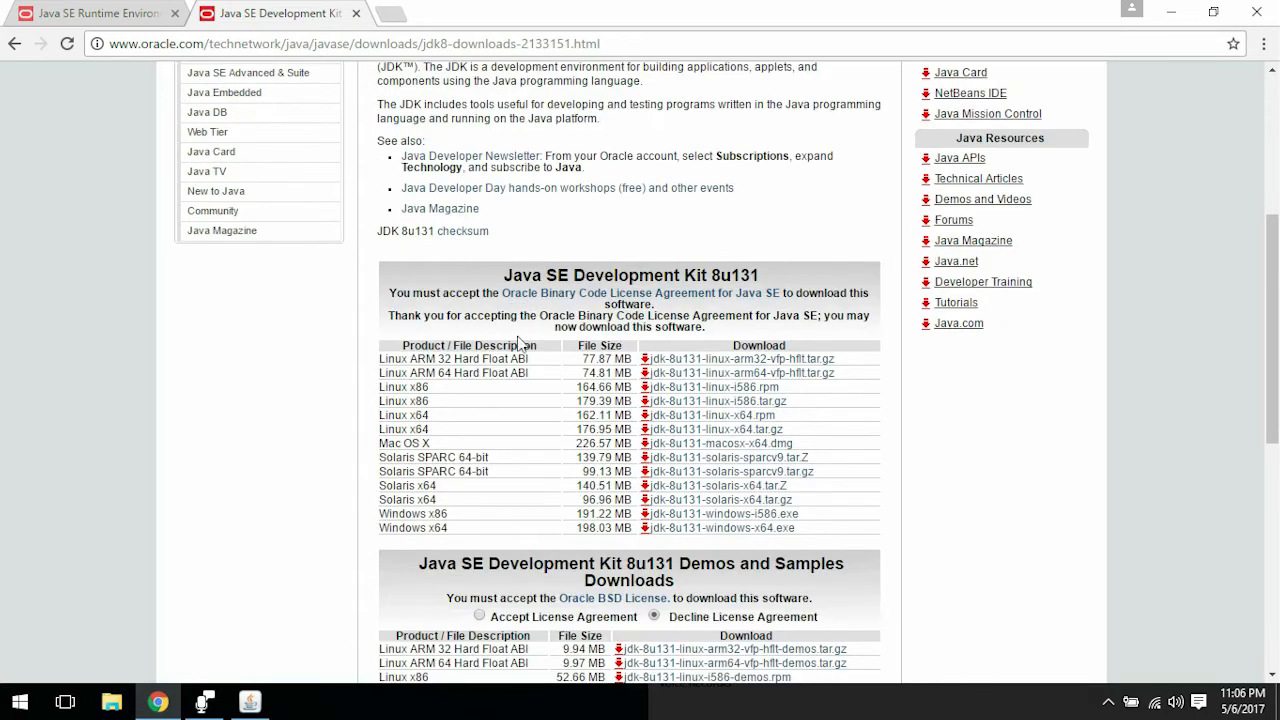
pyautogui.scroll(-3)
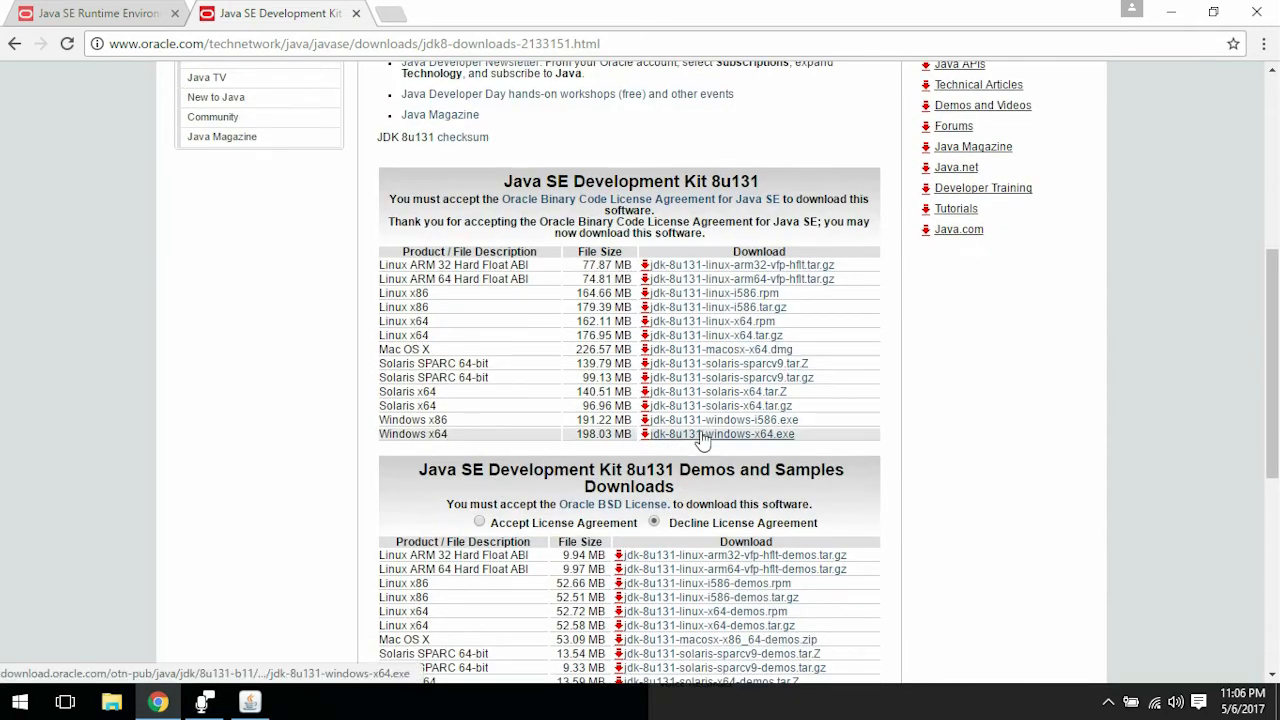
pyautogui.click(722, 434)
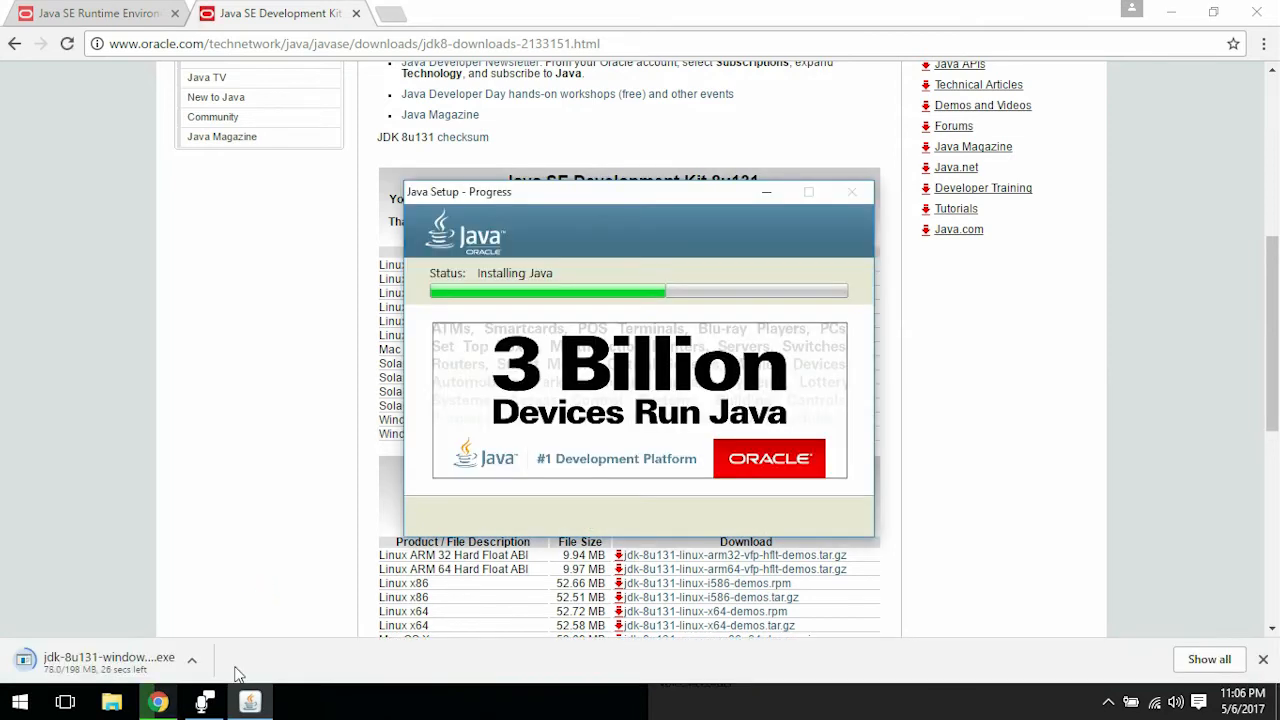
pyautogui.moveTo(375, 166)
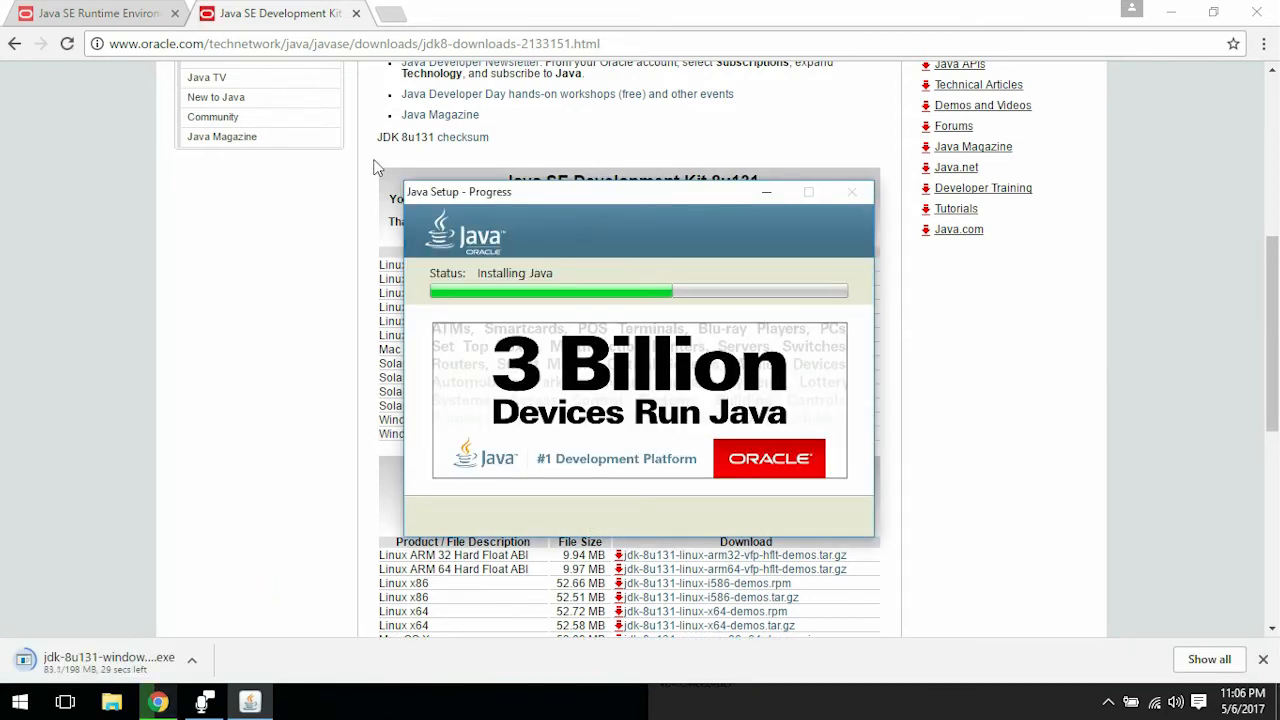
pyautogui.moveTo(358, 13)
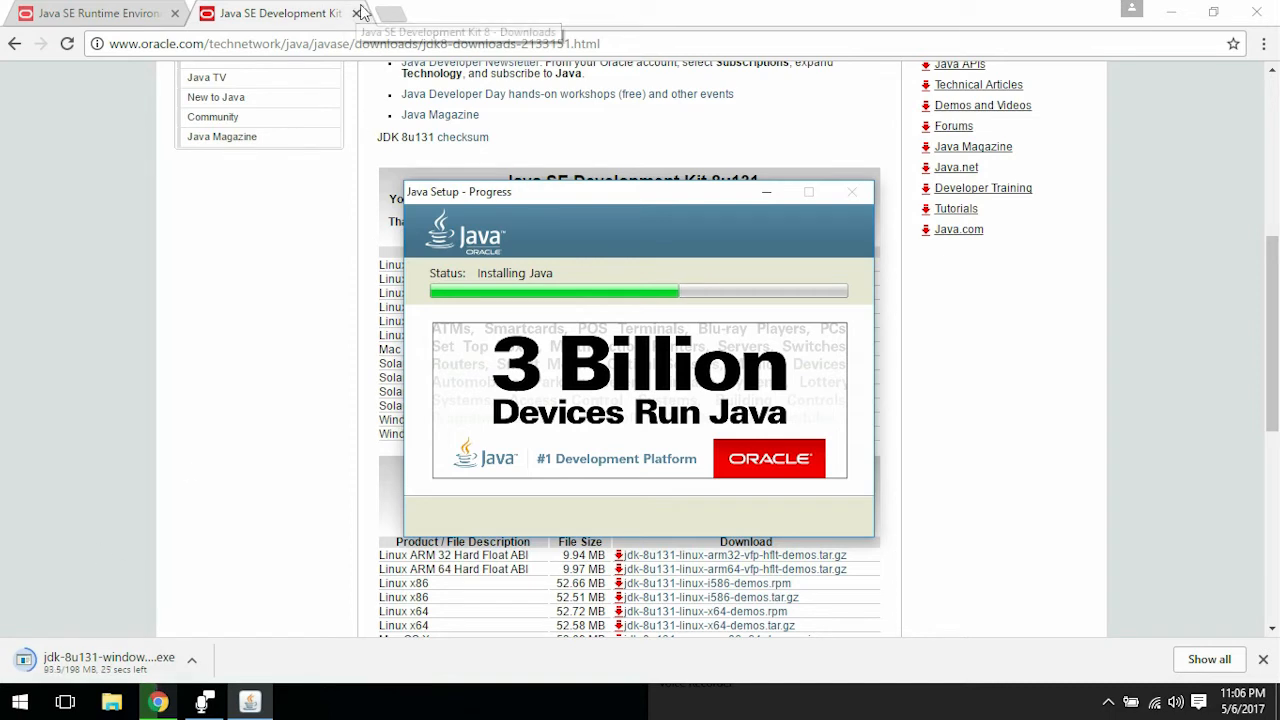
pyautogui.click(389, 17)
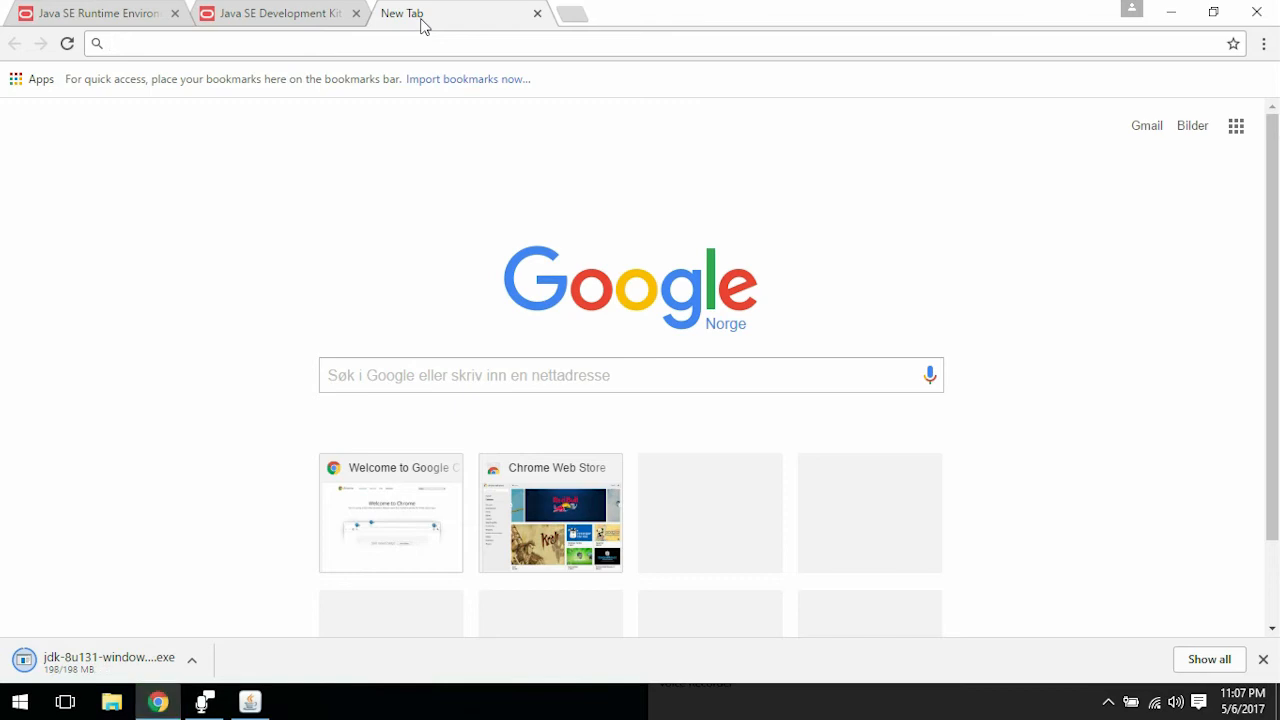
# Step: Search 'atom', download Atom's Windows 64-bit installer from atom.io, and launch the JDK download
pyautogui.write('atom')
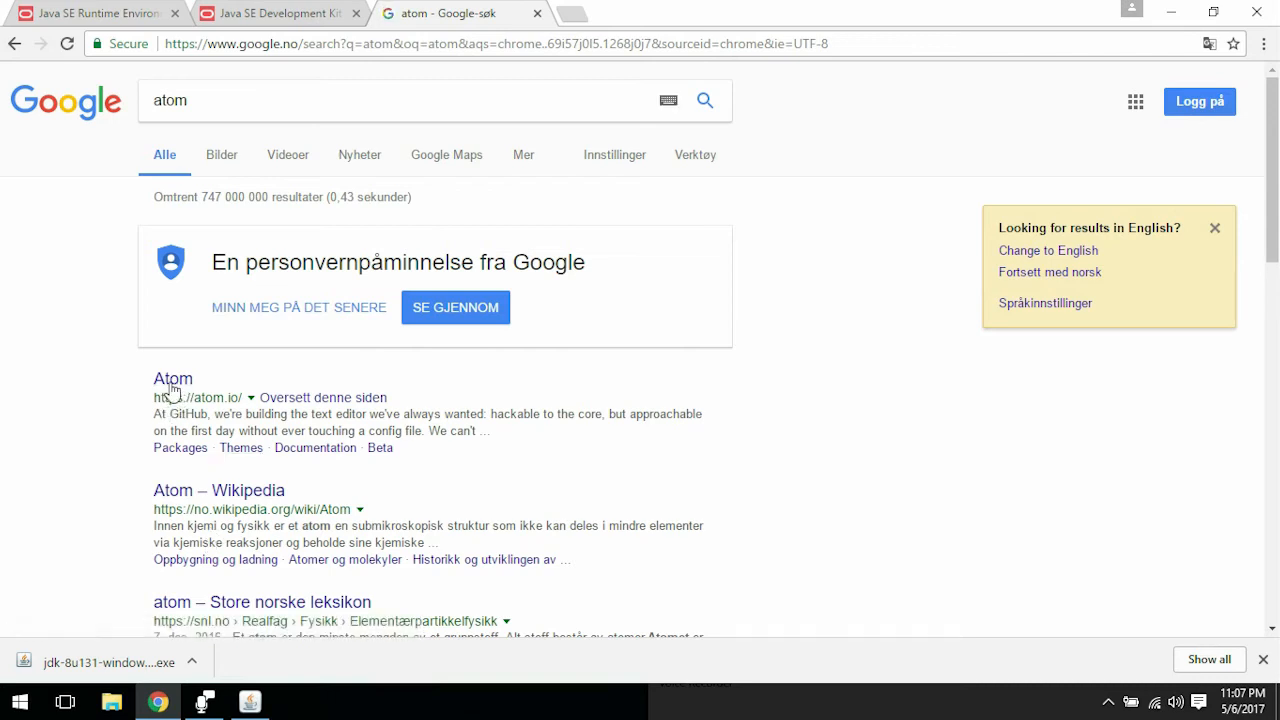
pyautogui.click(172, 378)
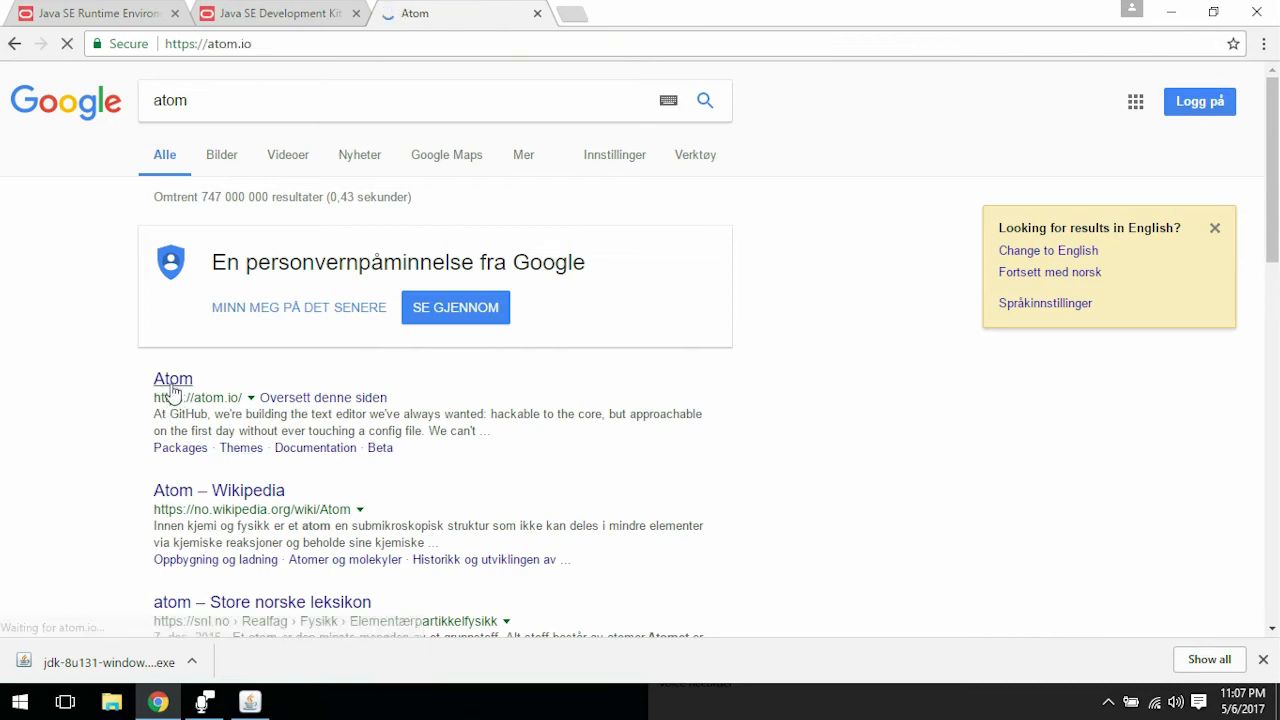
pyautogui.click(172, 378)
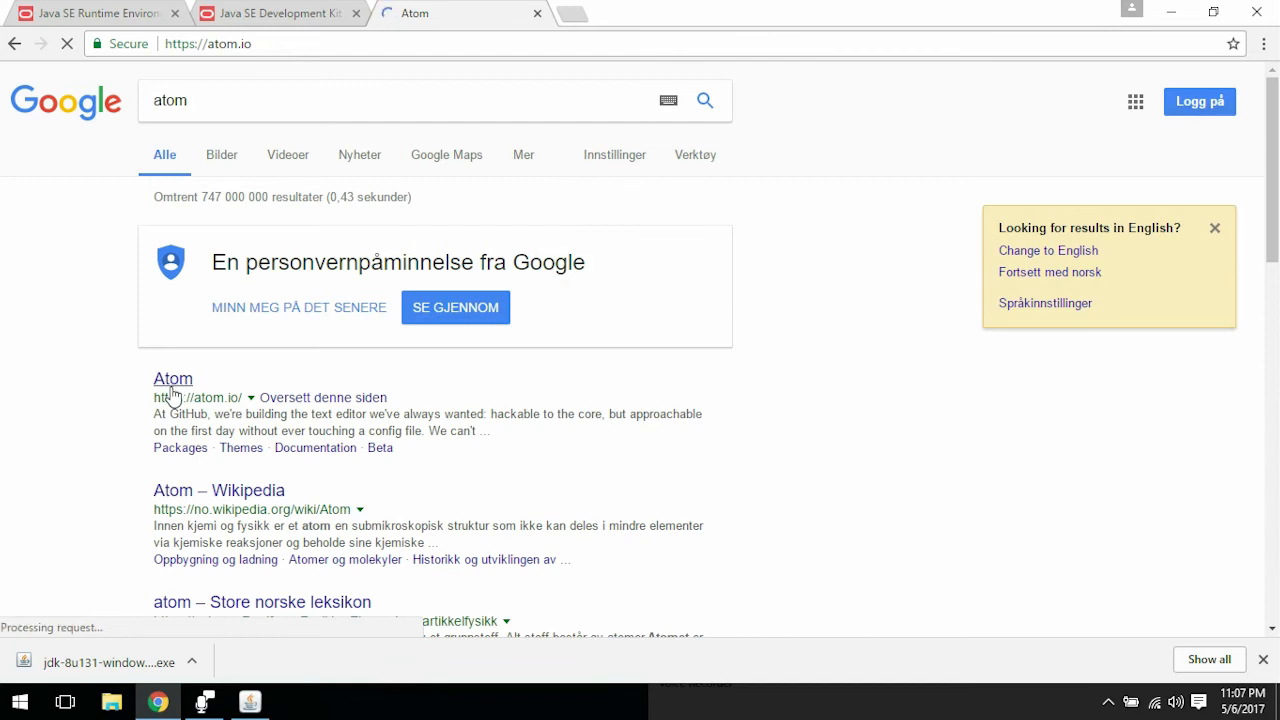
pyautogui.click(173, 378)
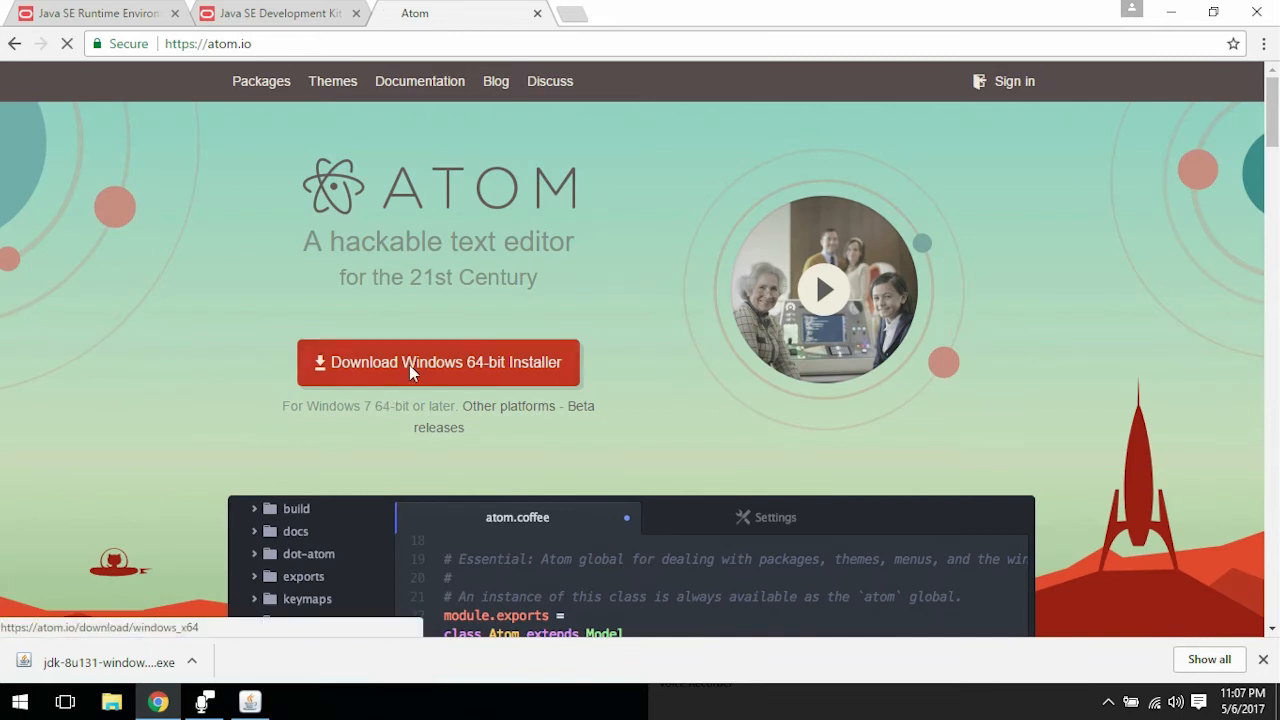
pyautogui.click(437, 362)
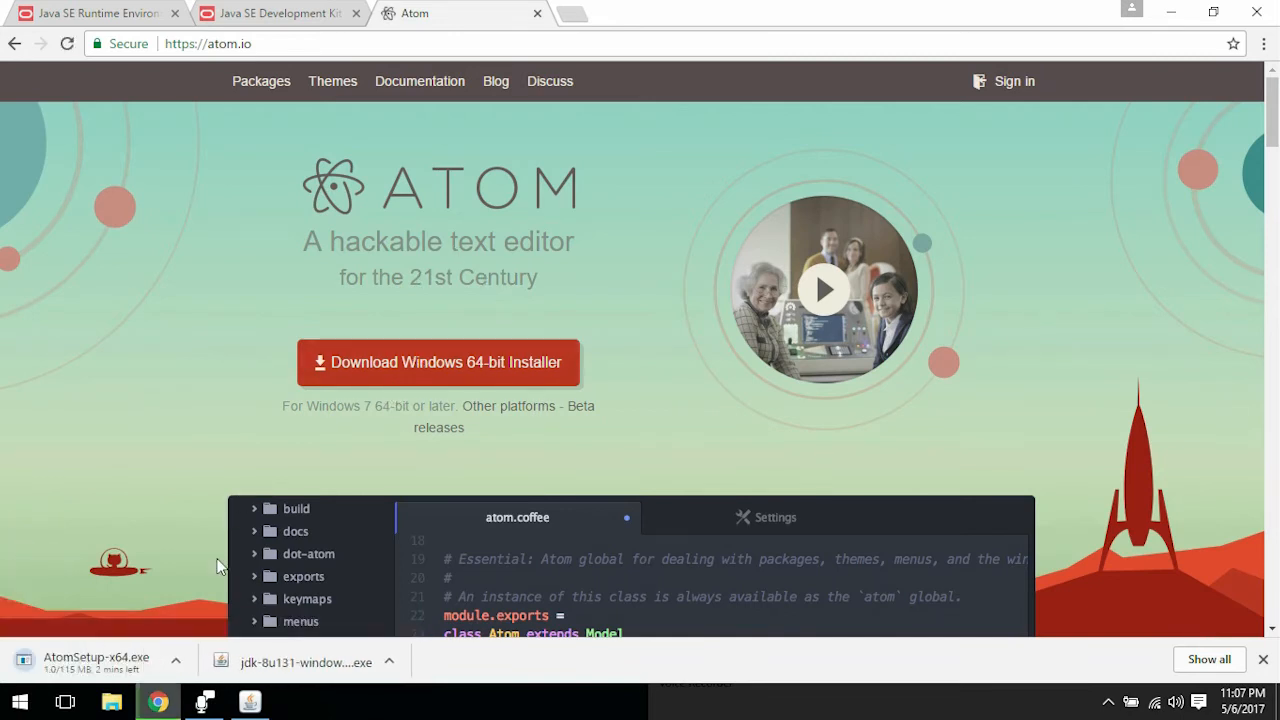
pyautogui.scroll(-3)
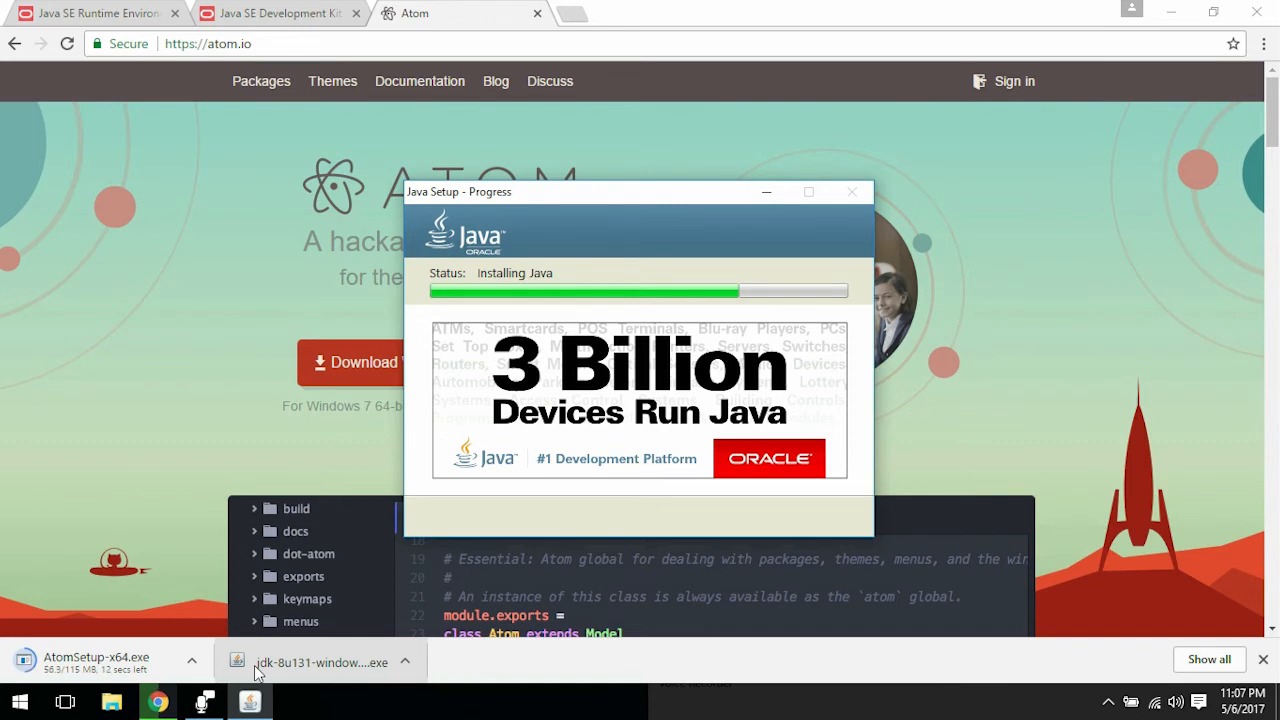
pyautogui.click(851, 191)
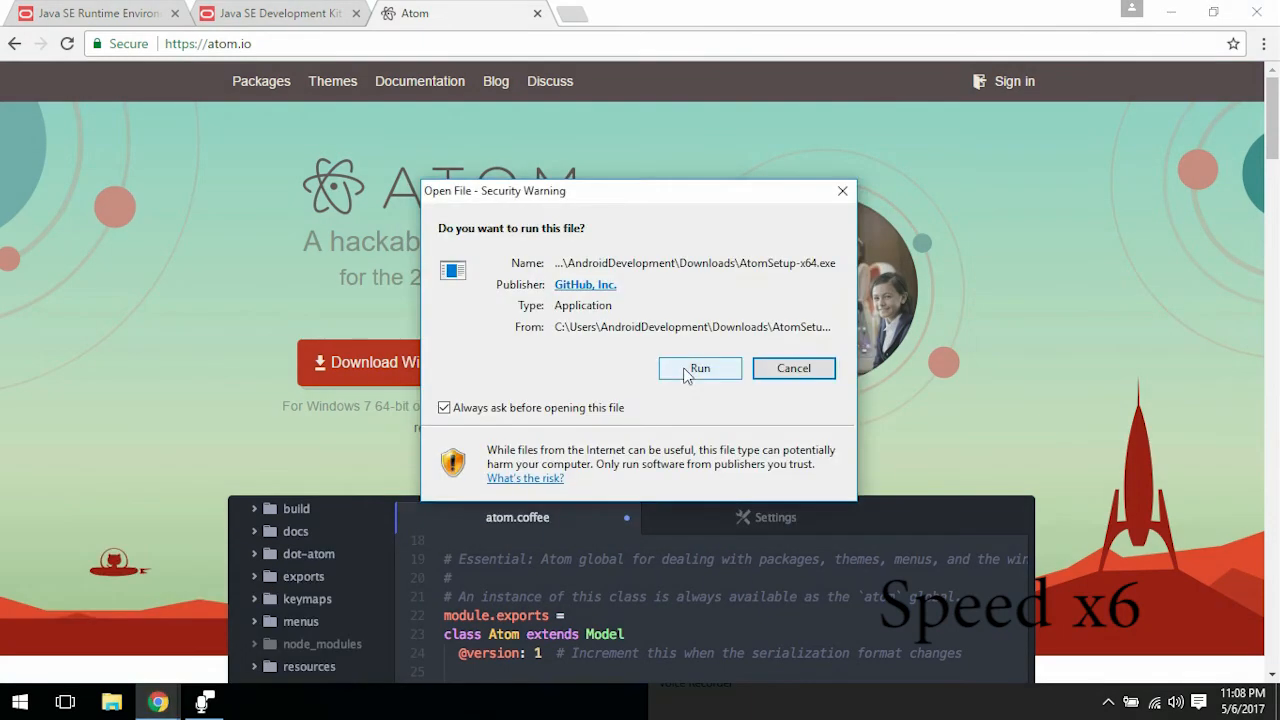
# Step: Run the Atom setup, then install JDK 8 Update 131 (64-bit) and close its installer
pyautogui.click(700, 368)
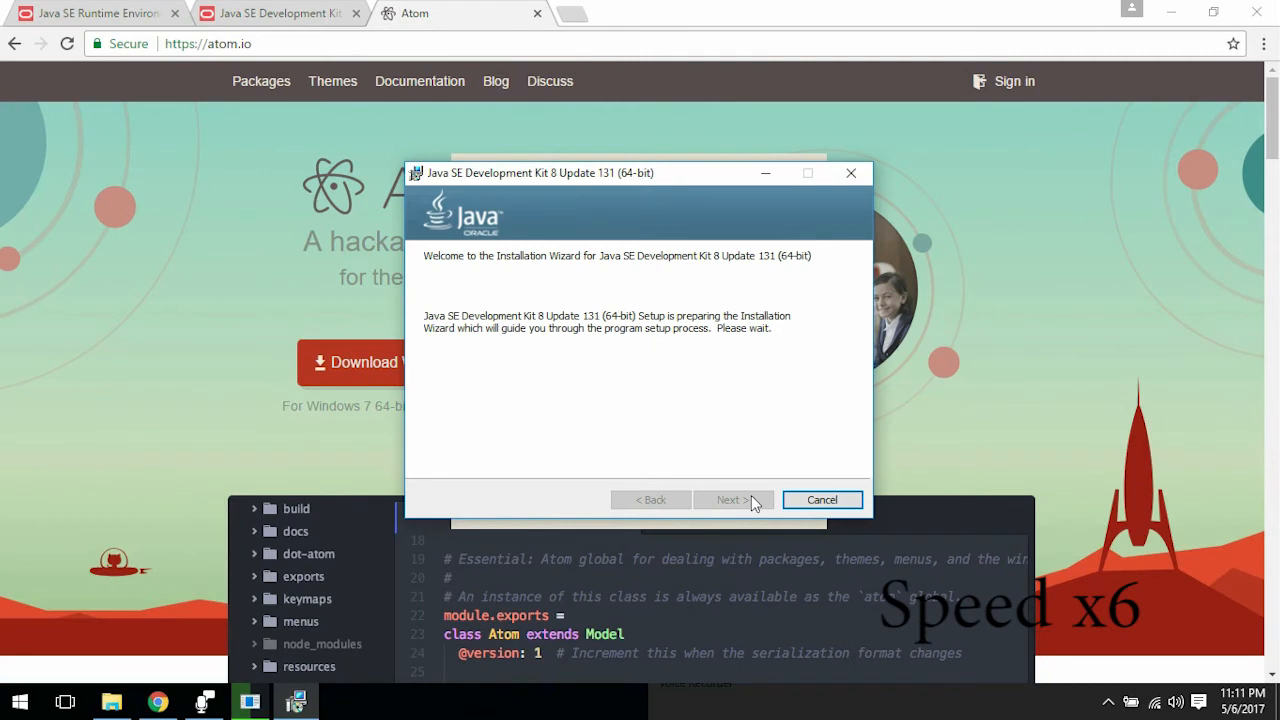
pyautogui.click(732, 499)
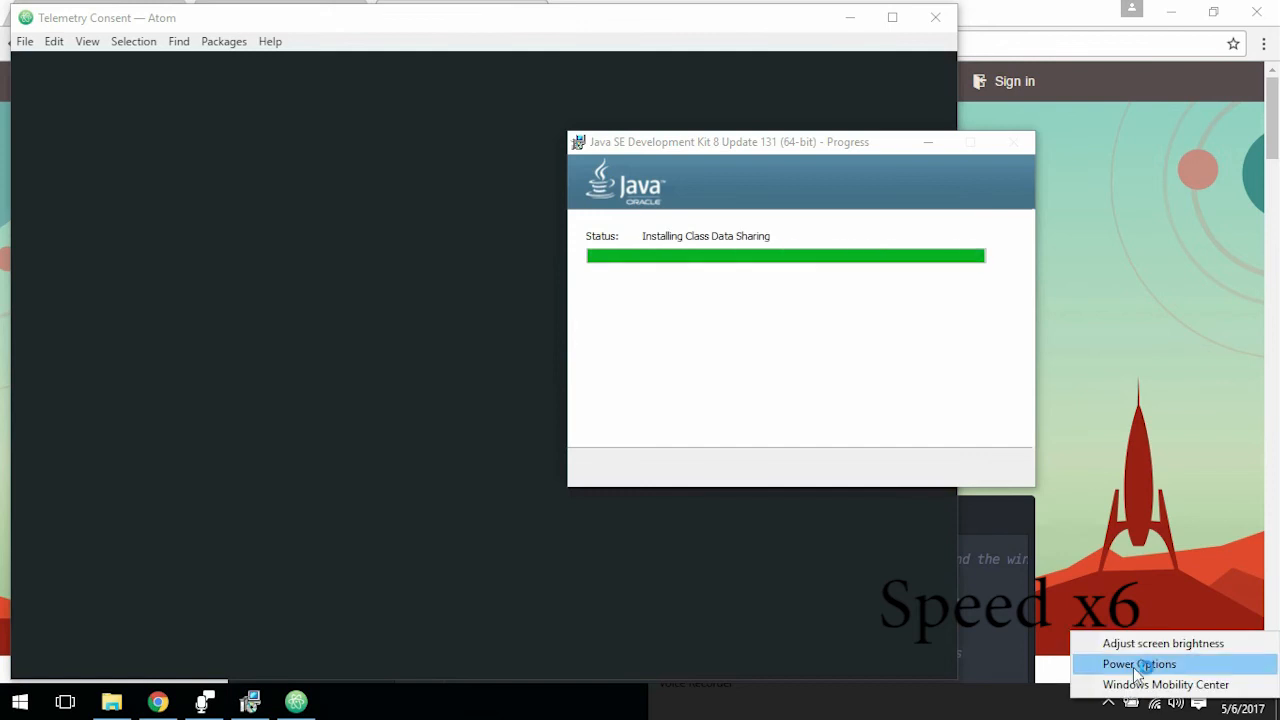
pyautogui.click(1138, 664)
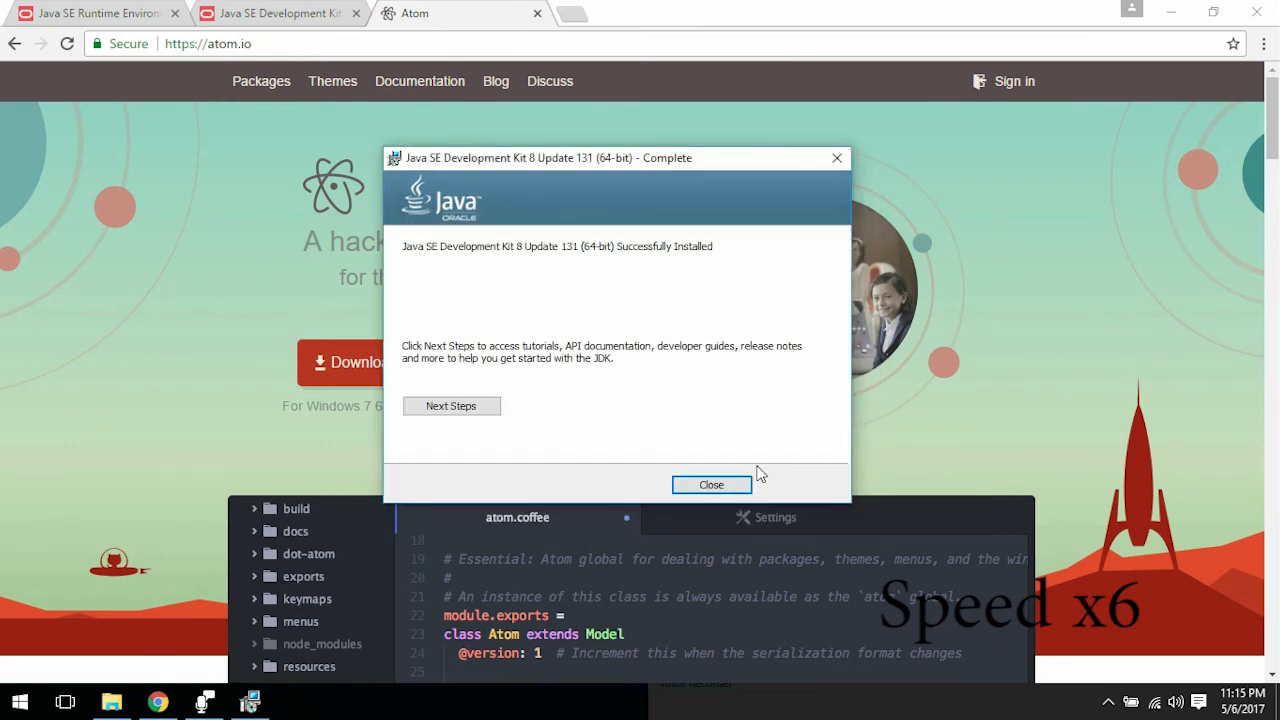
pyautogui.click(711, 484)
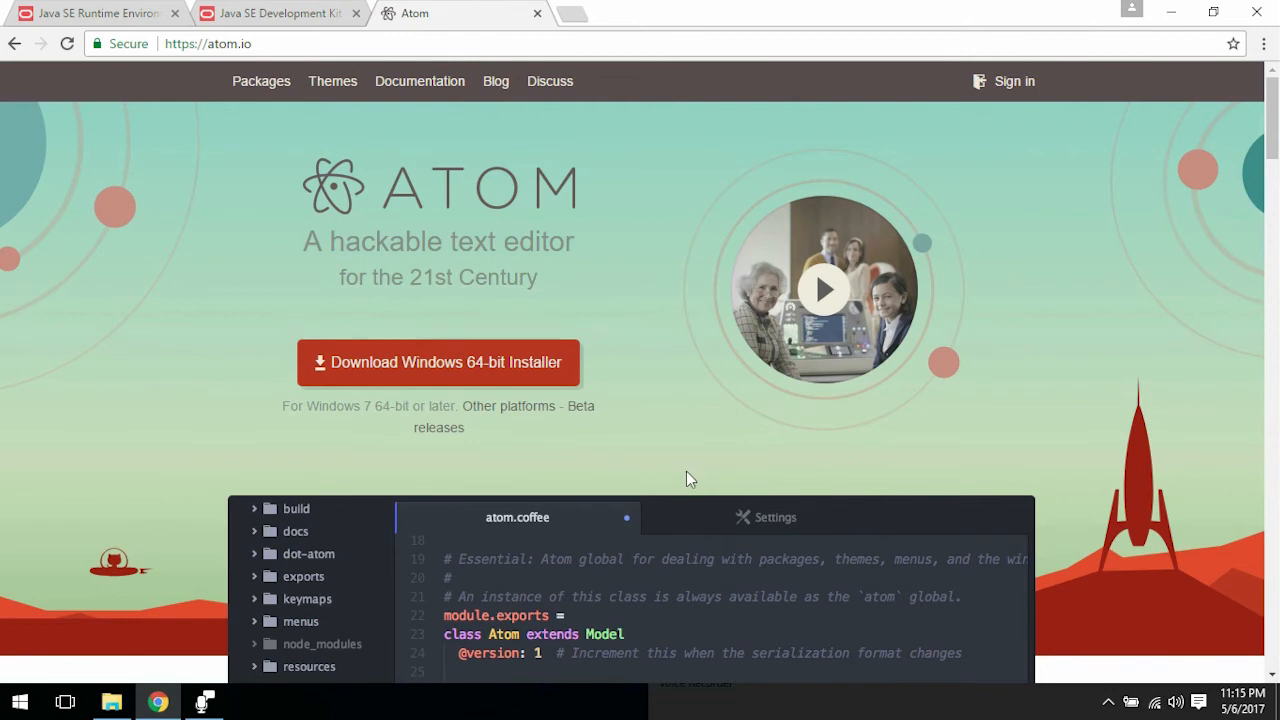
pyautogui.moveTo(451, 553)
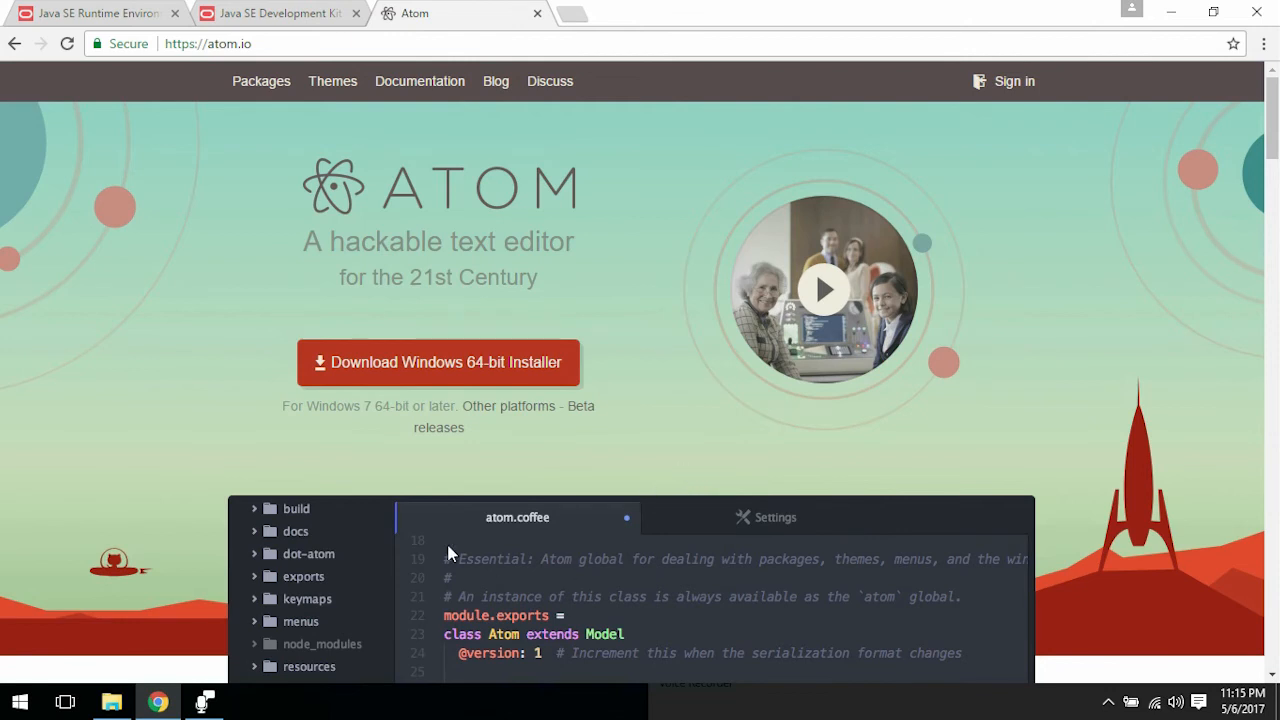
# Step: Browse in File Explorer to C:\Program Files\Java\jdk1.8.0_131\bin
pyautogui.click(105, 695)
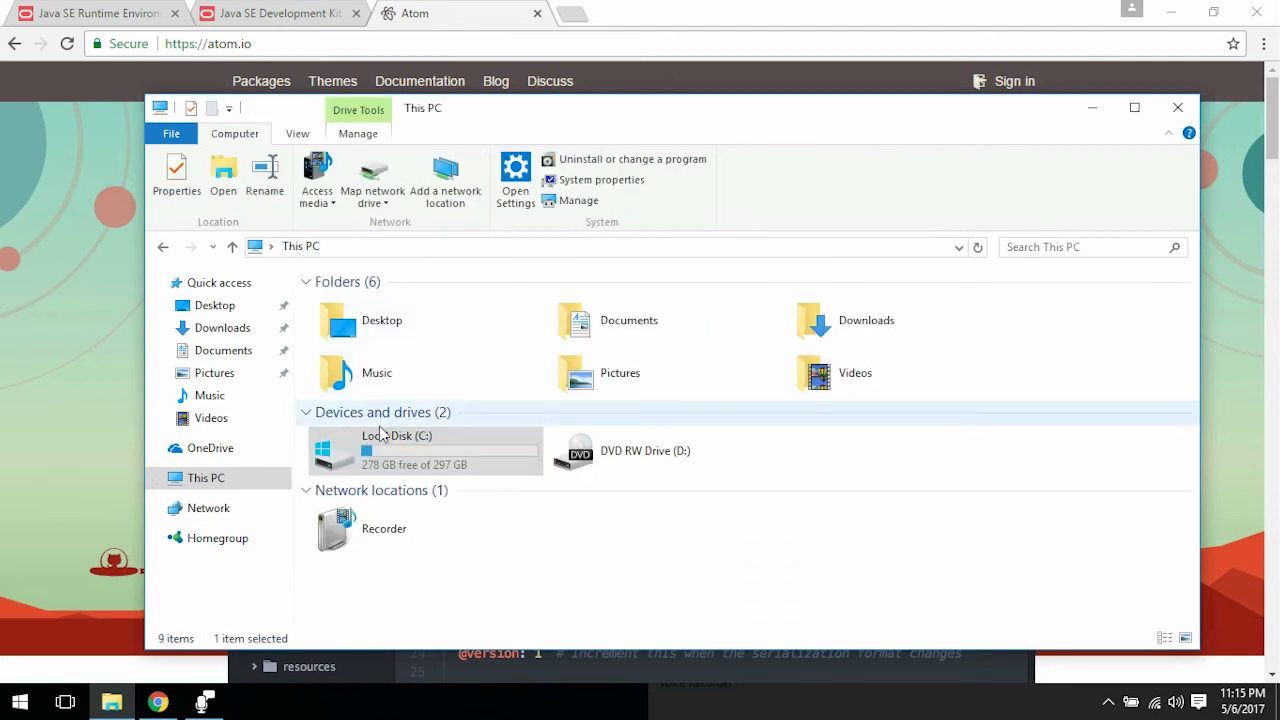
pyautogui.doubleClick(395, 435)
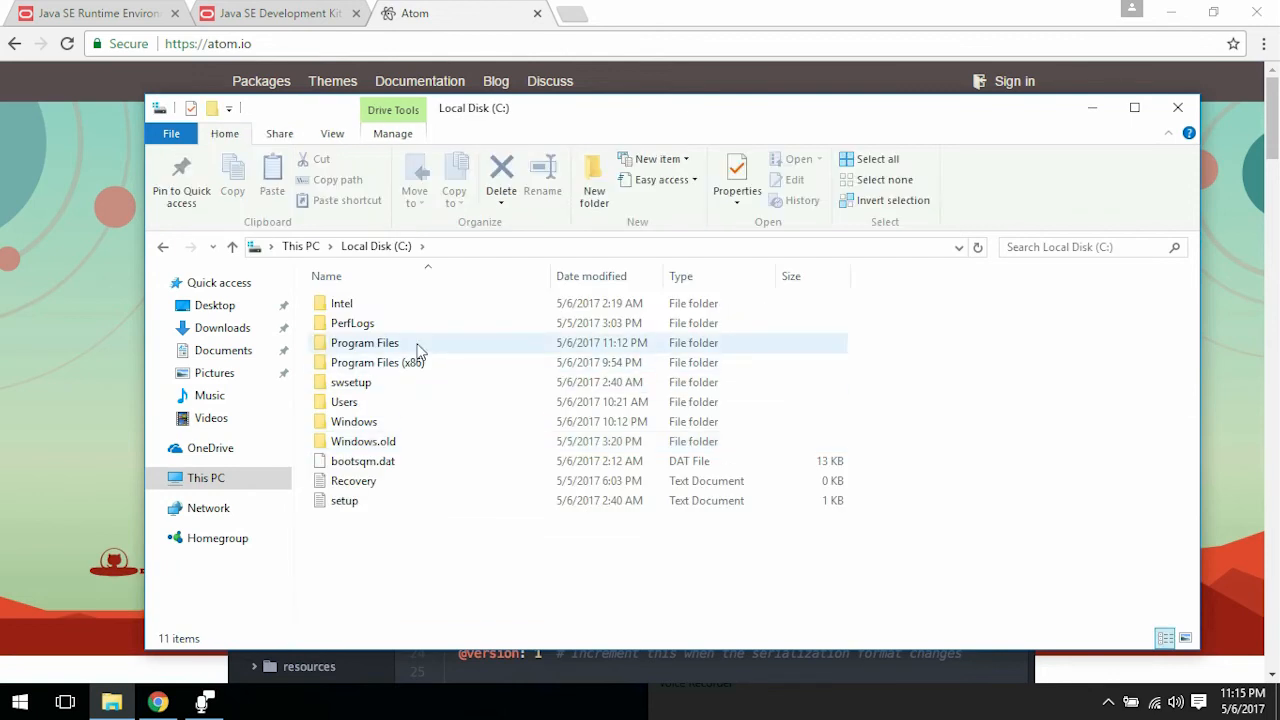
pyautogui.doubleClick(364, 342)
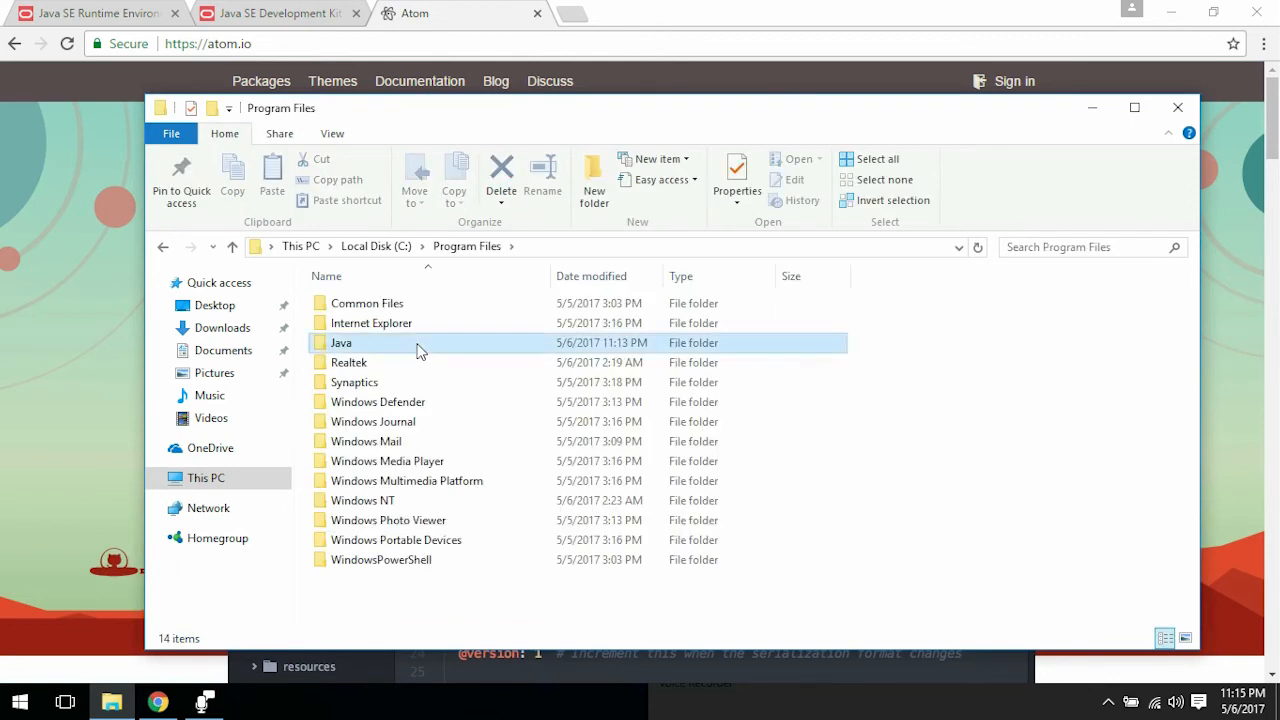
pyautogui.doubleClick(341, 342)
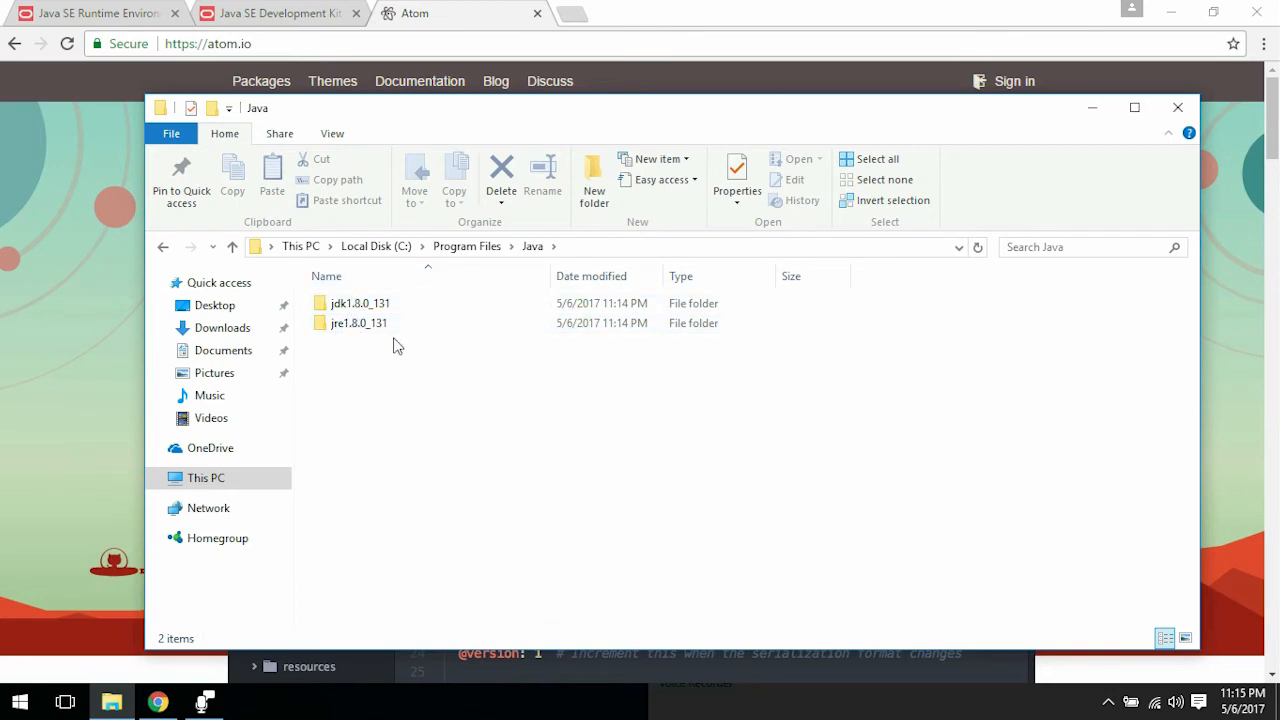
pyautogui.moveTo(395, 251)
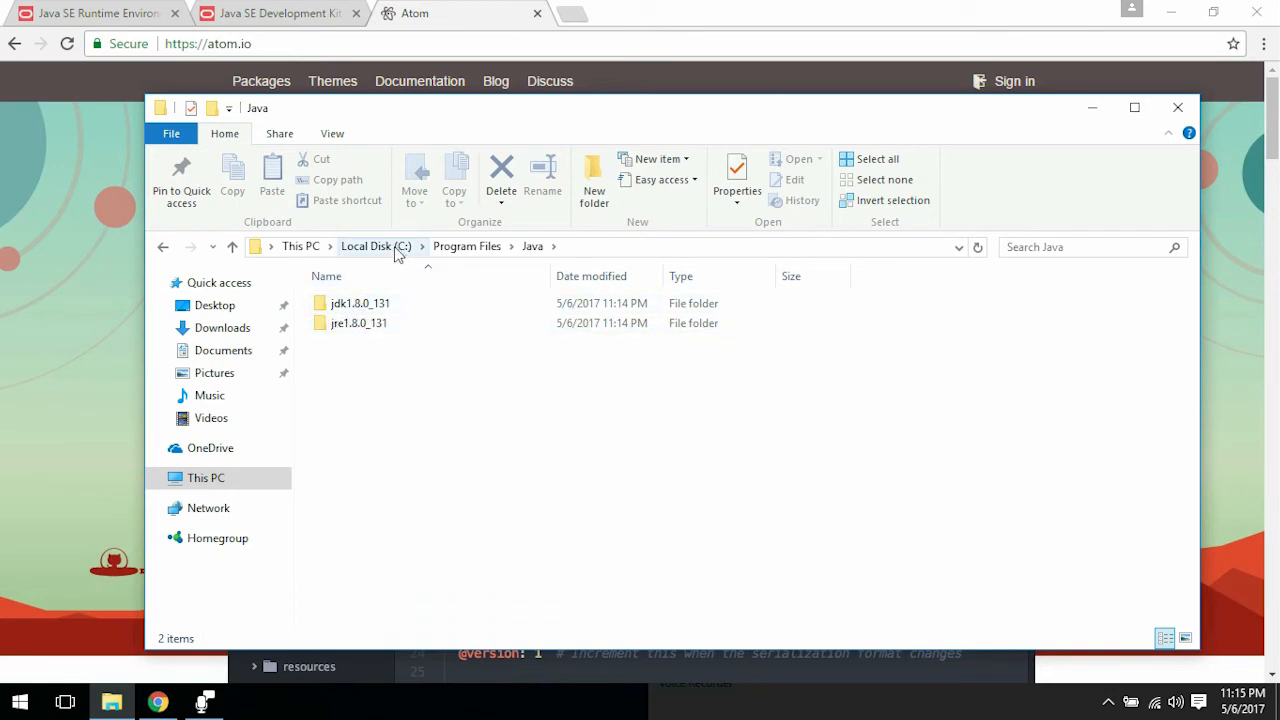
pyautogui.click(360, 303)
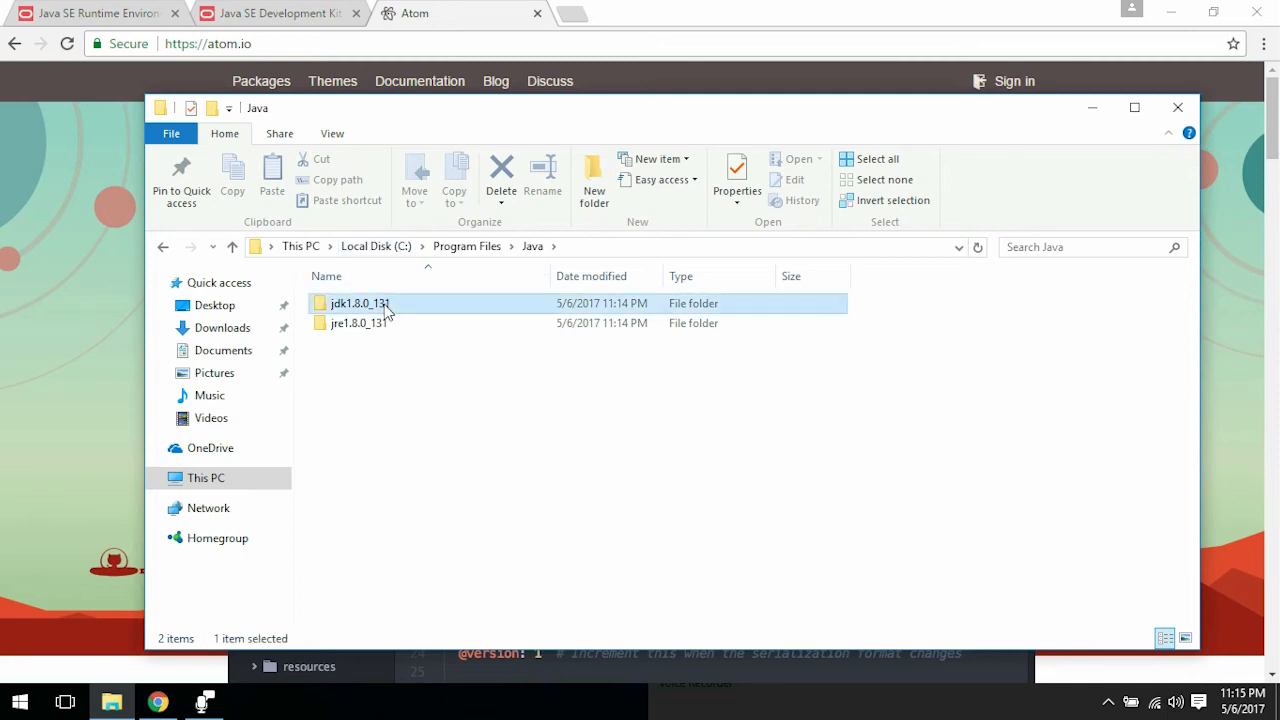
pyautogui.doubleClick(357, 303)
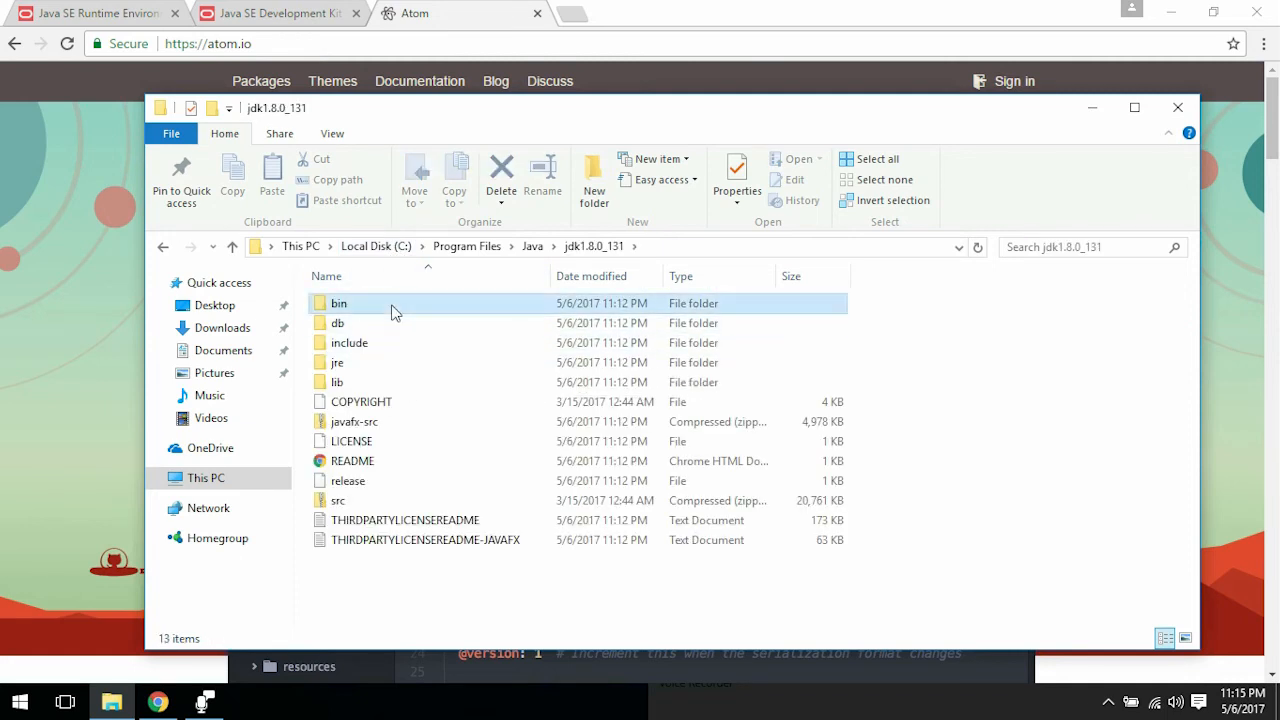
pyautogui.doubleClick(339, 303)
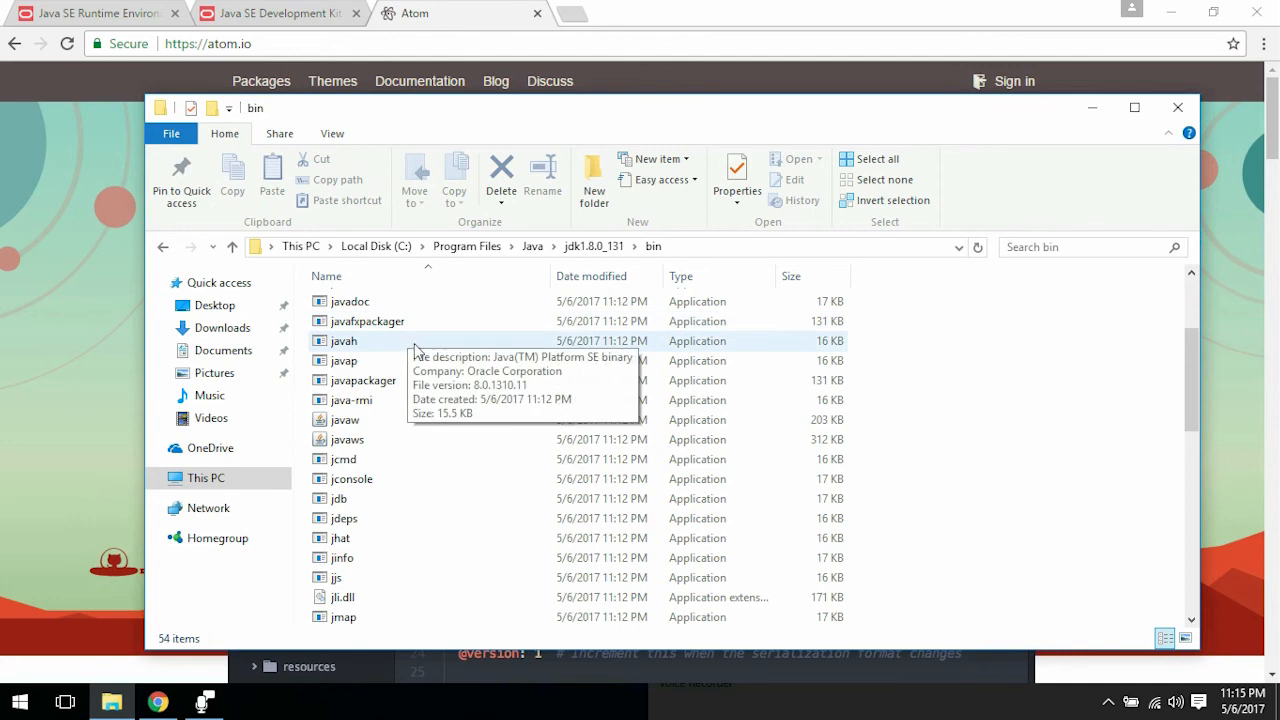
pyautogui.scroll(-3)
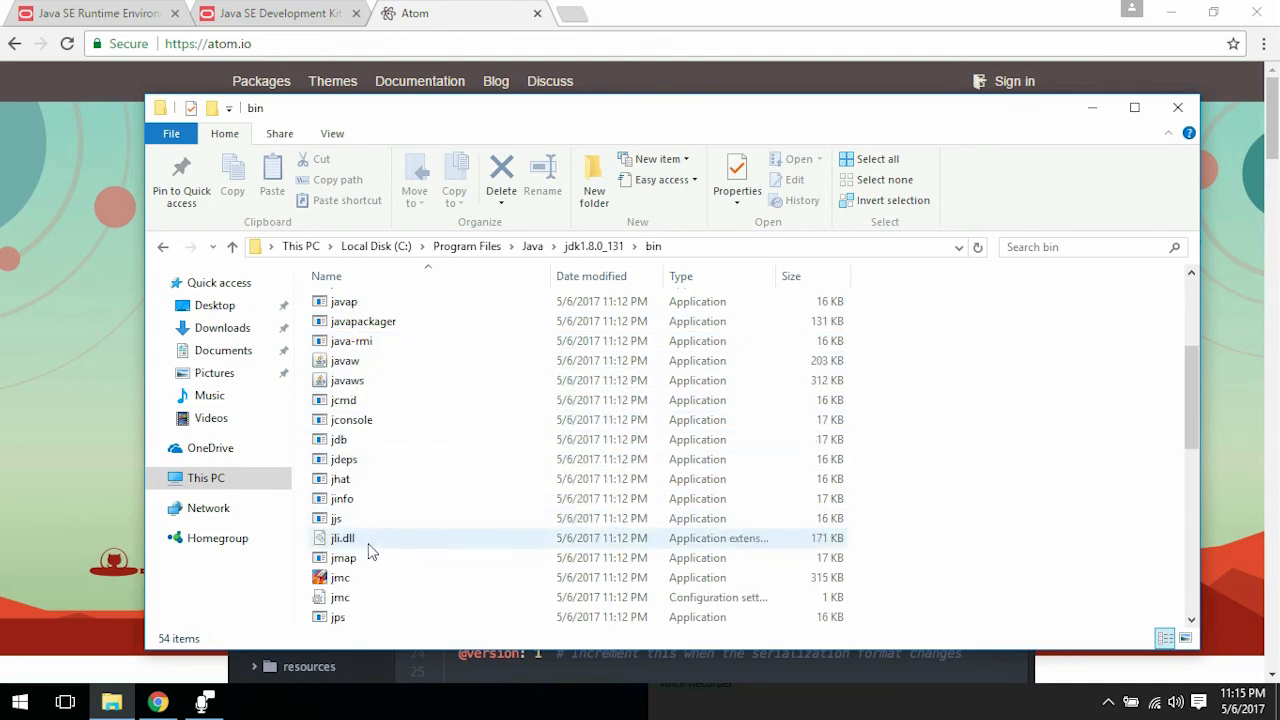
pyautogui.scroll(-3)
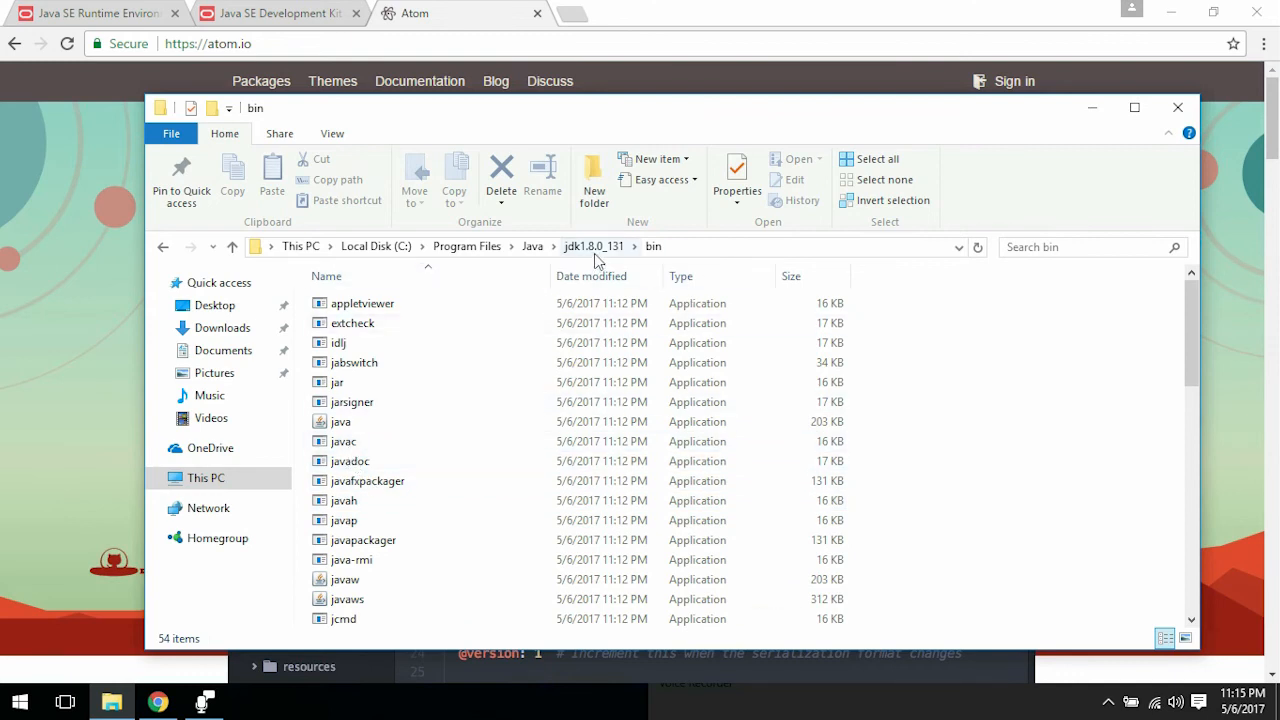
pyautogui.moveTo(674, 252)
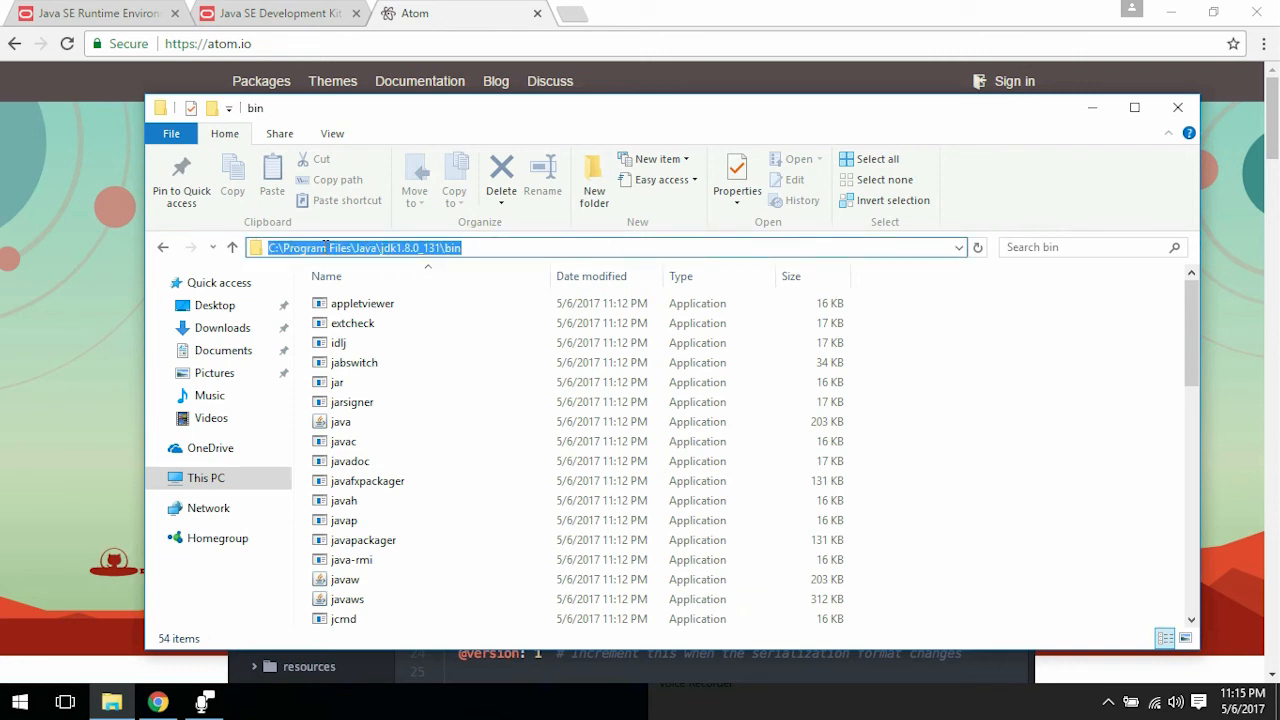
# Step: From This PC, reach Environment Variables through System properties and Advanced system settings
pyautogui.click(208, 478)
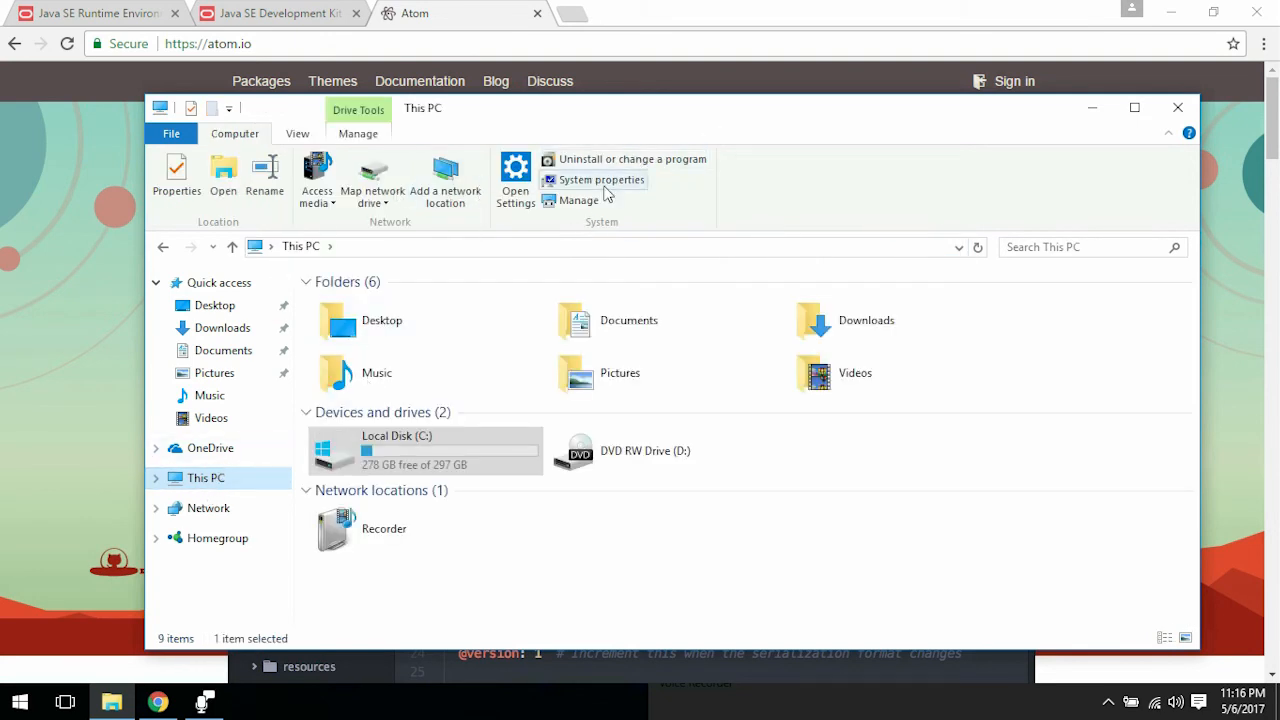
pyautogui.click(601, 180)
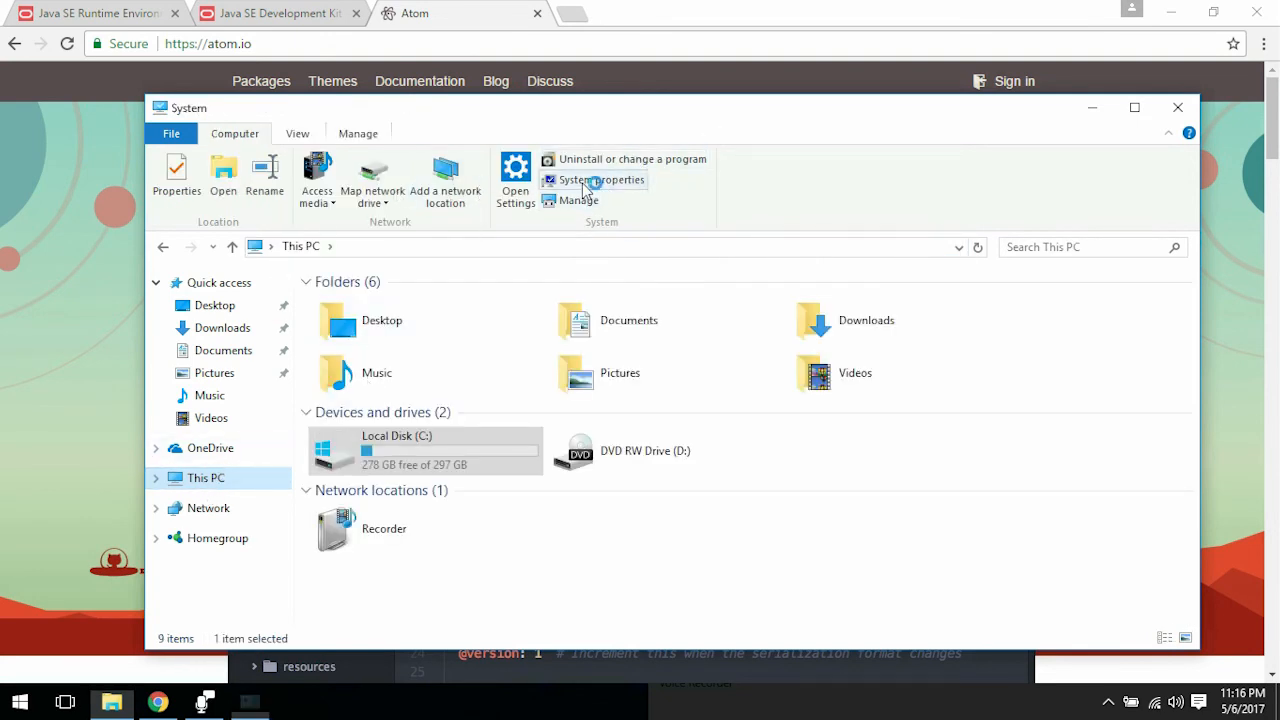
pyautogui.click(603, 180)
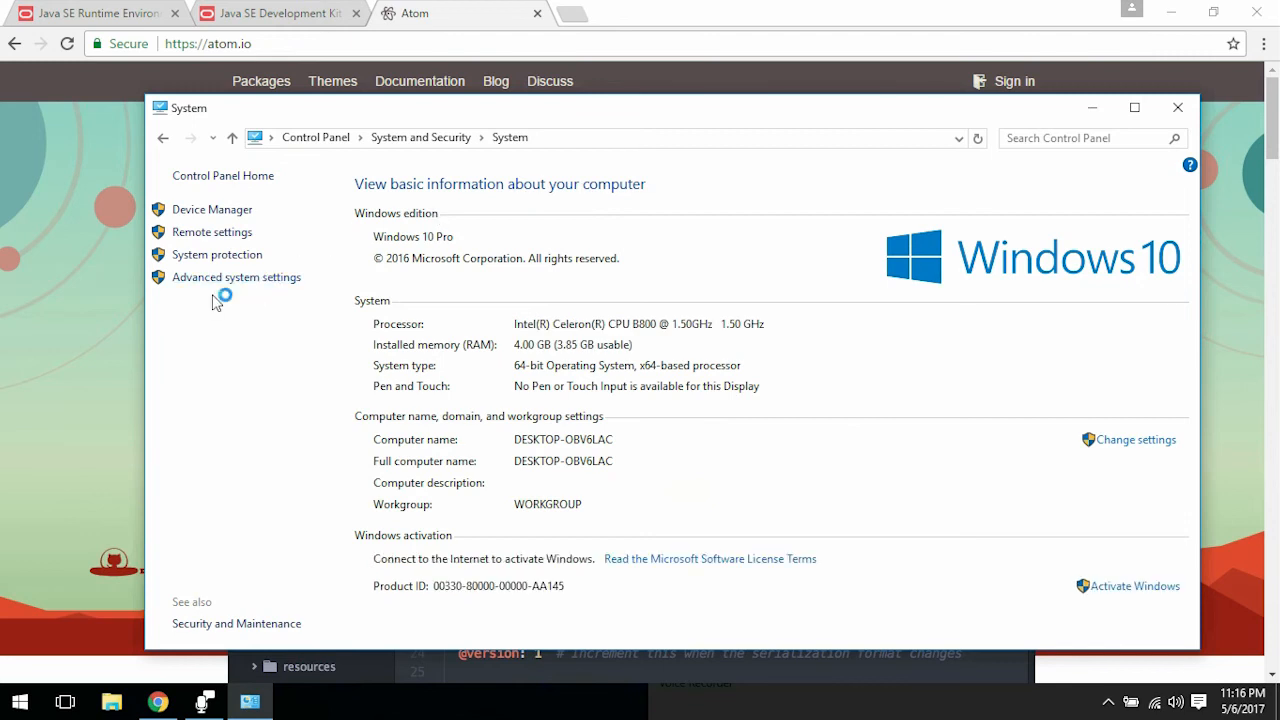
pyautogui.click(236, 277)
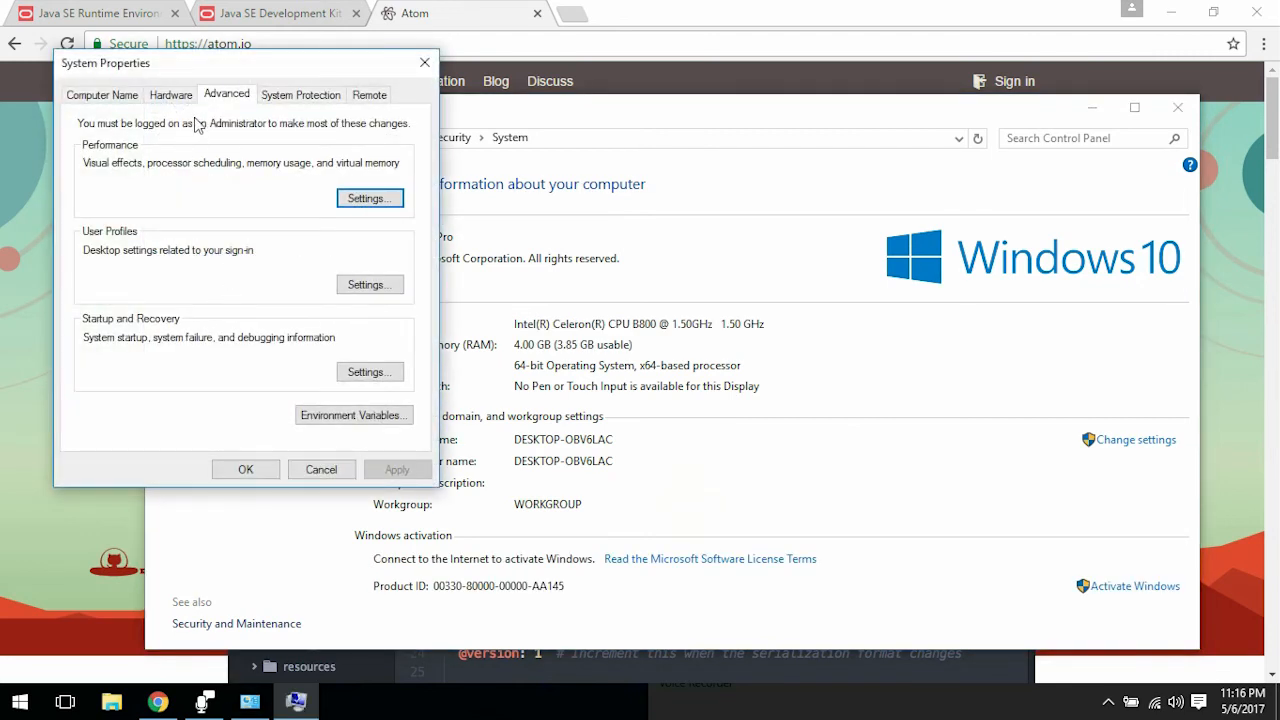
pyautogui.moveTo(153, 135)
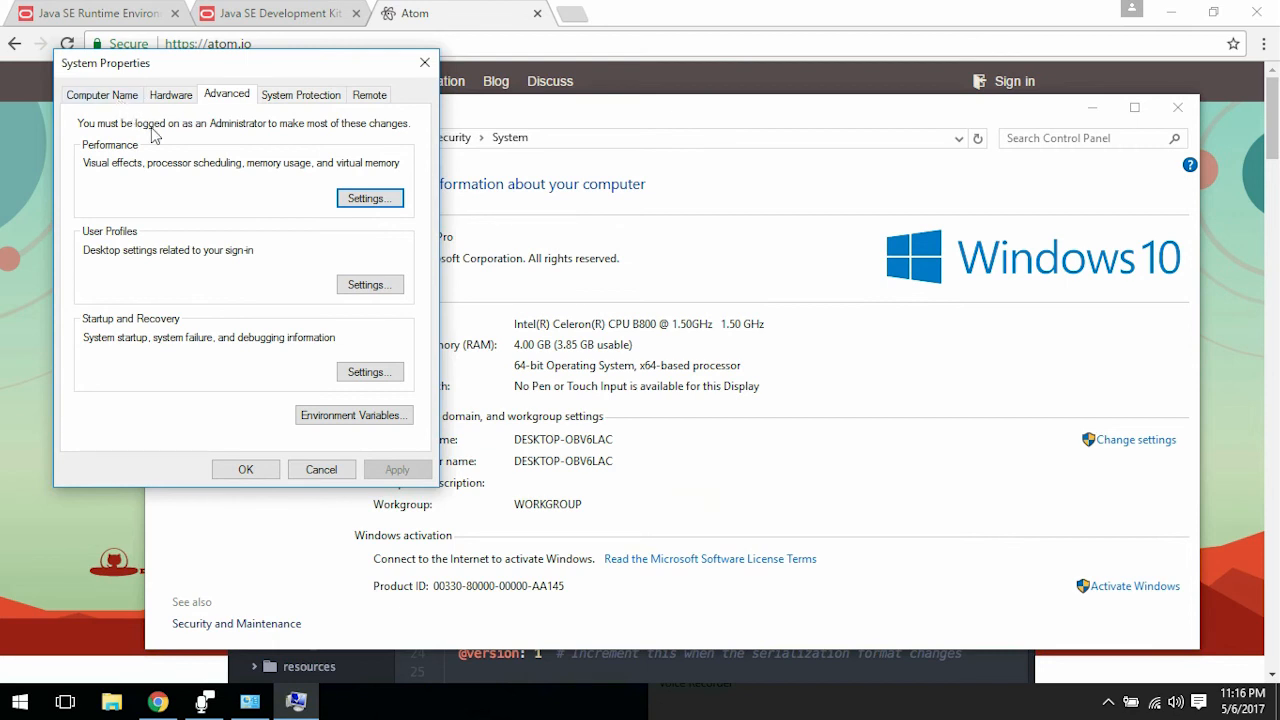
pyautogui.click(353, 415)
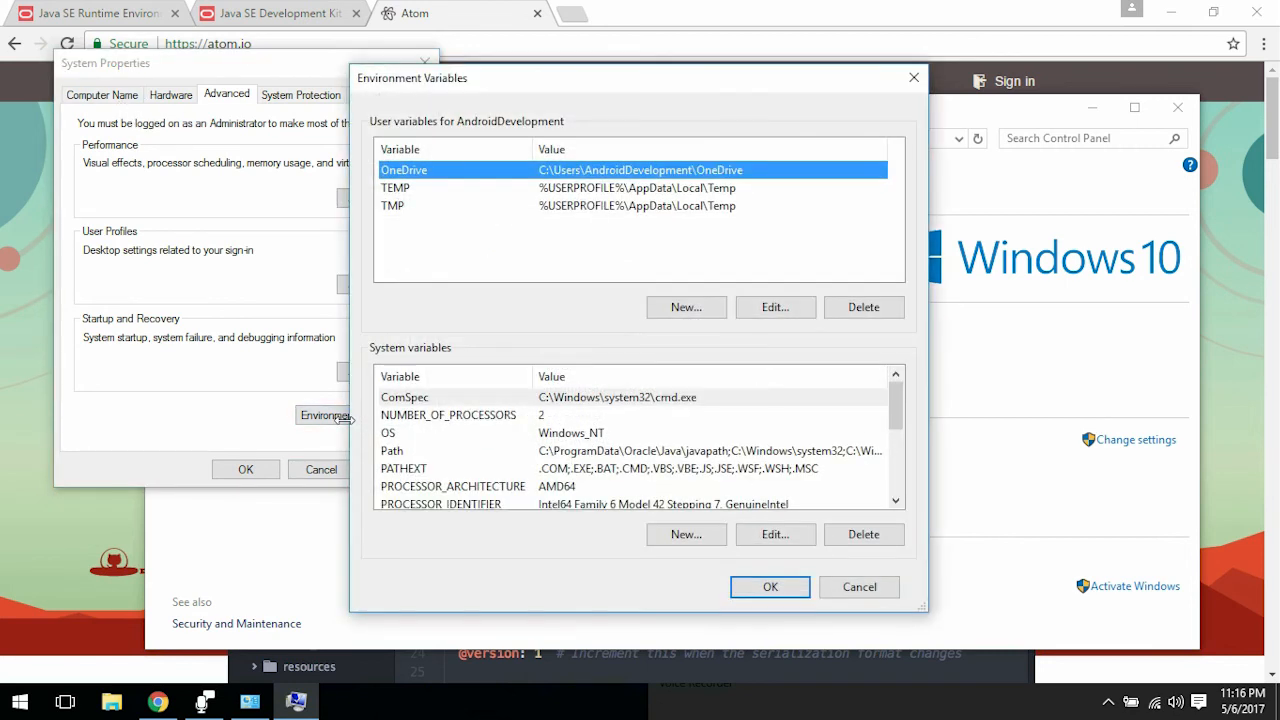
pyautogui.moveTo(585, 215)
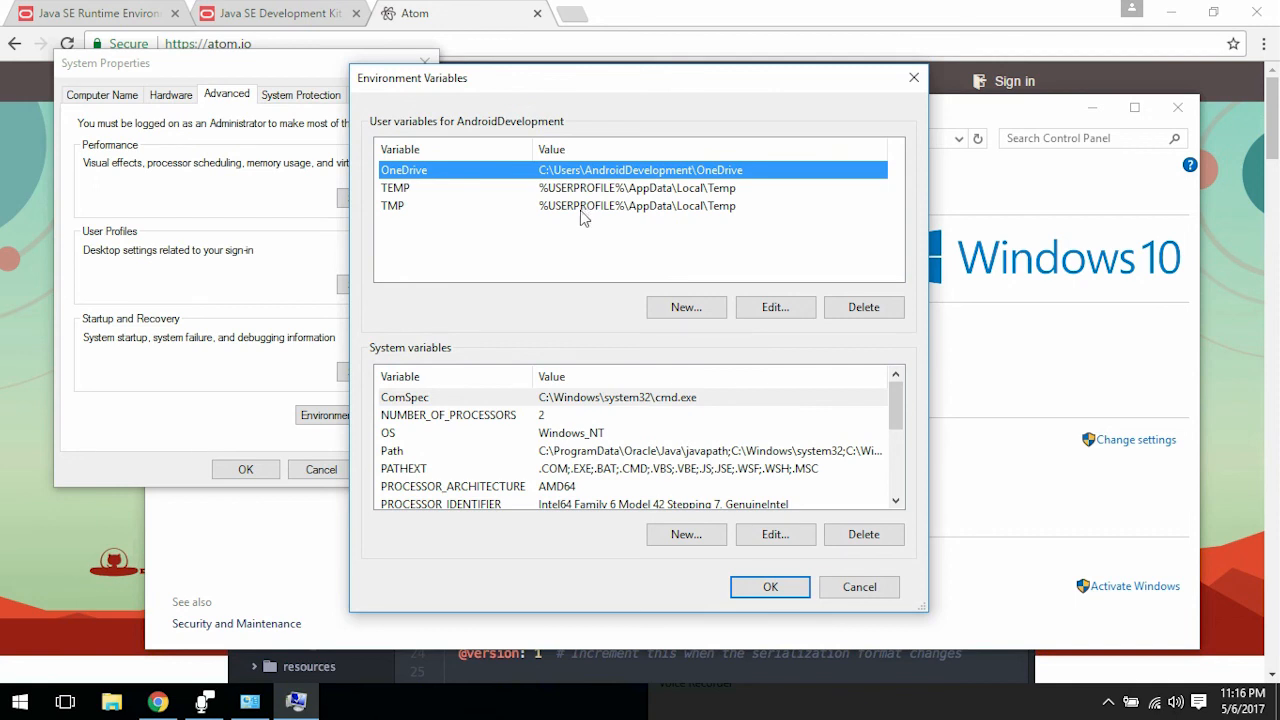
pyautogui.moveTo(535, 410)
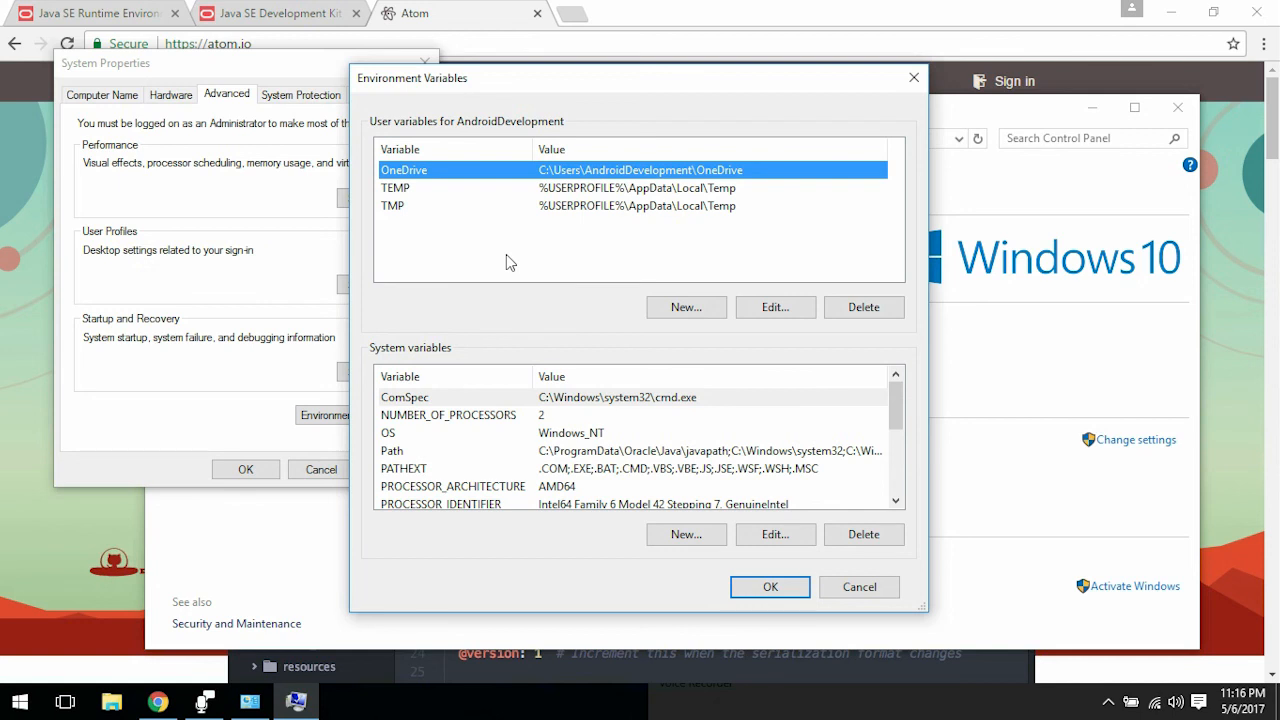
pyautogui.moveTo(603, 456)
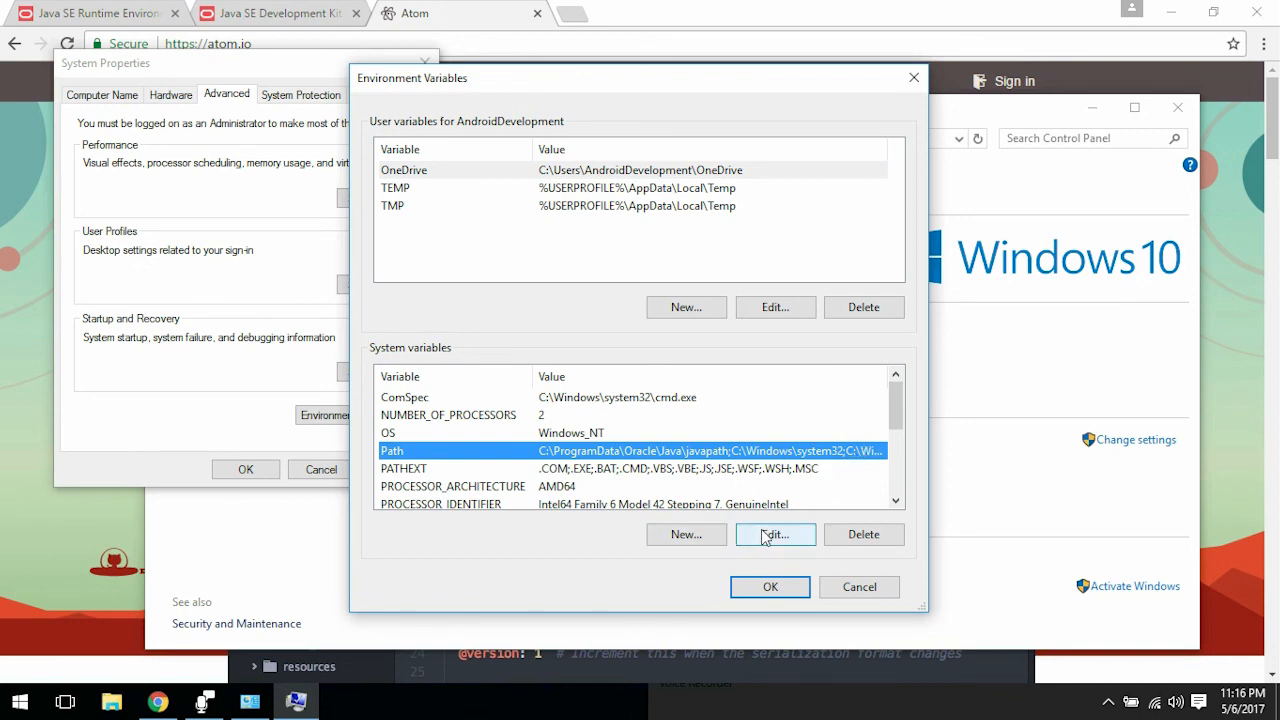
# Step: Select the system Path variable and open it for editing
pyautogui.scroll(-3)
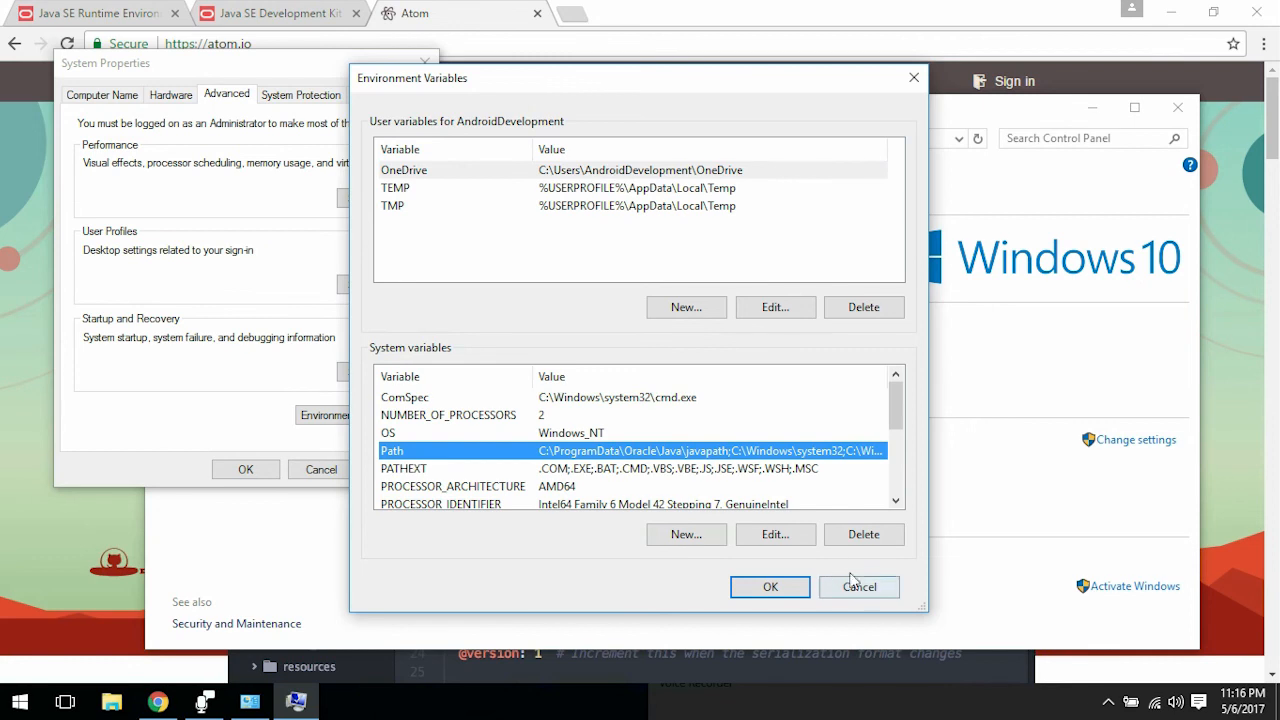
pyautogui.click(775, 534)
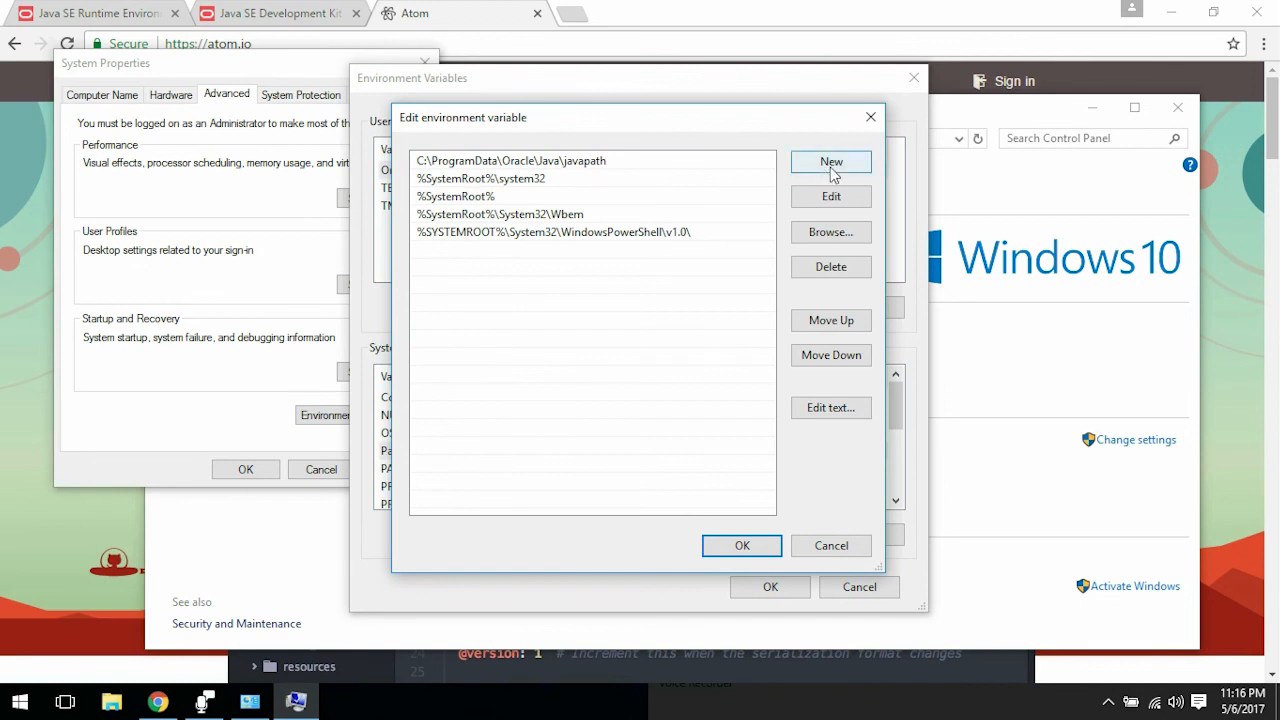
# Step: Add C:\Program Files\Java\jdk1.8.0_131\bin as a new Path entry and confirm both dialogs
pyautogui.click(830, 161)
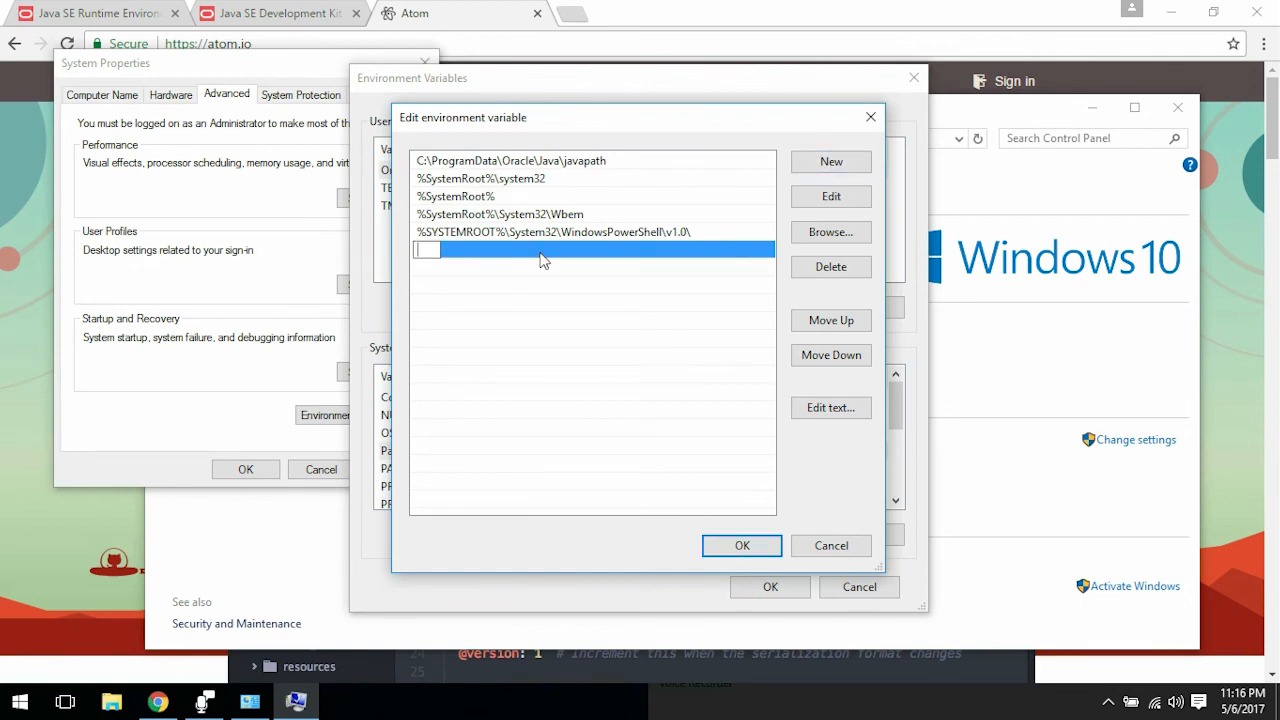
pyautogui.write('C:\\Program Files\\Java\\jdk1.8.0_131\\bin')
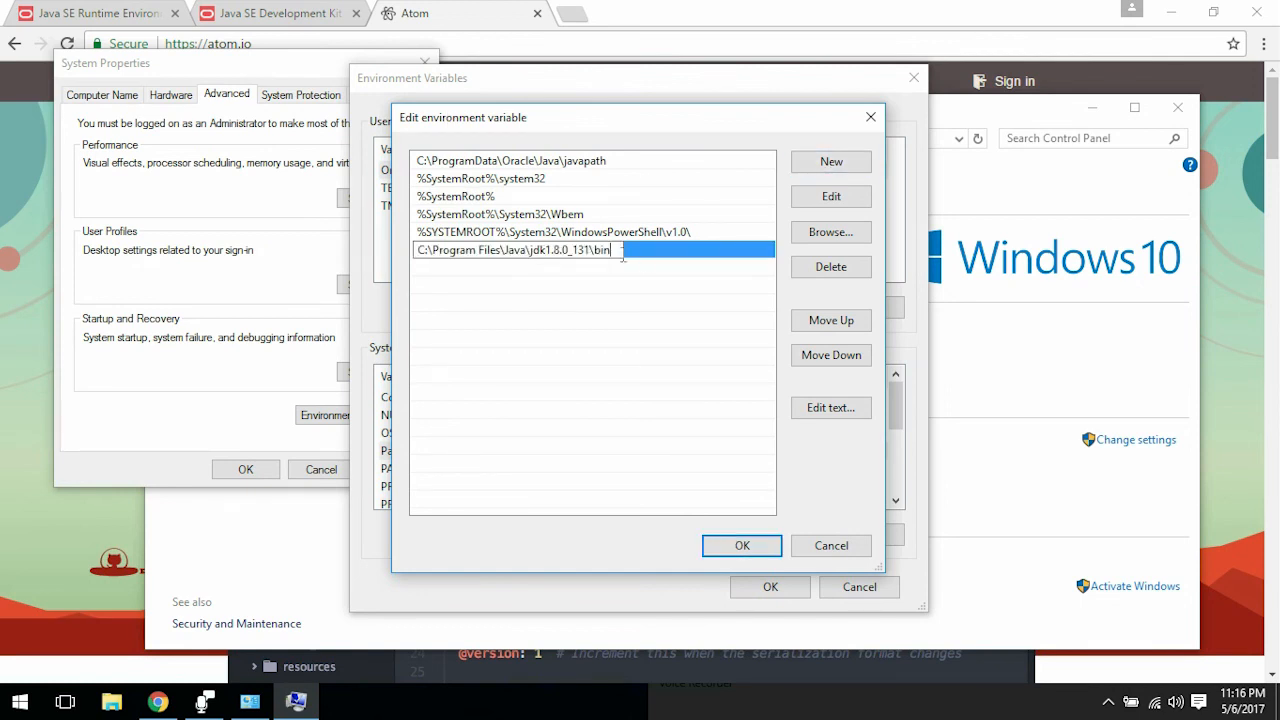
pyautogui.moveTo(610, 250); pyautogui.dragTo(462, 250)
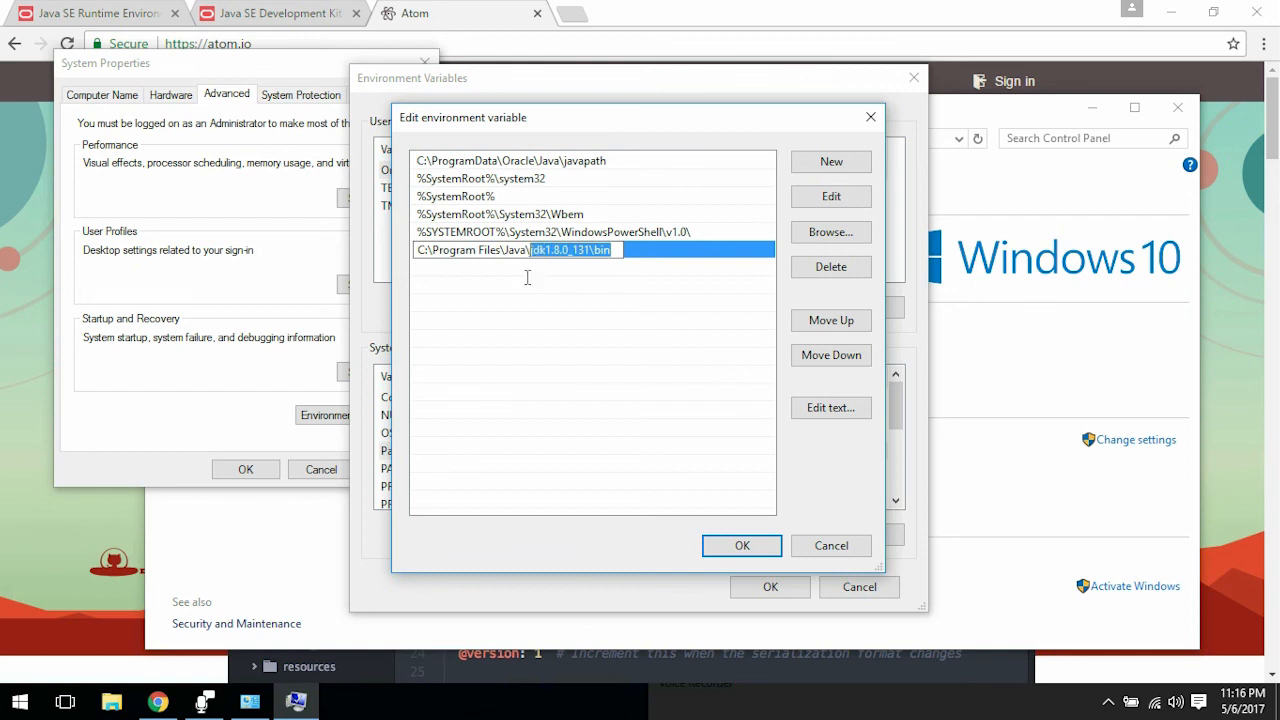
pyautogui.click(615, 249)
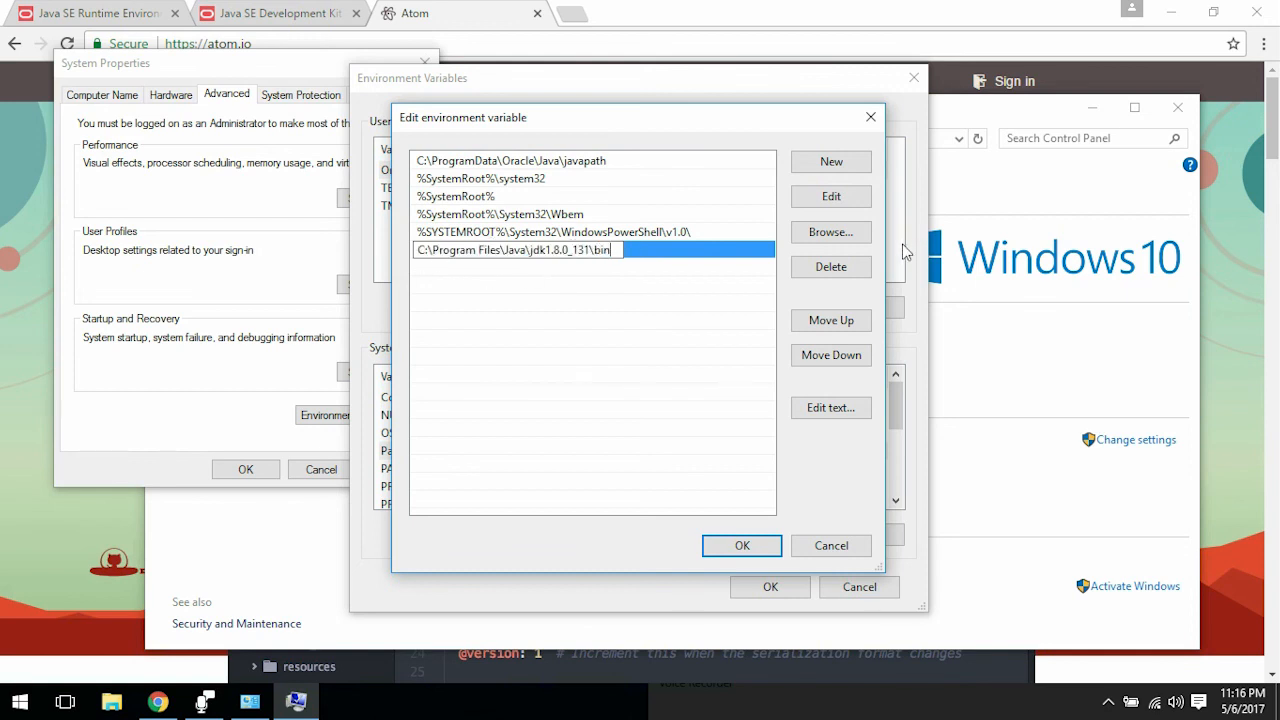
pyautogui.click(741, 545)
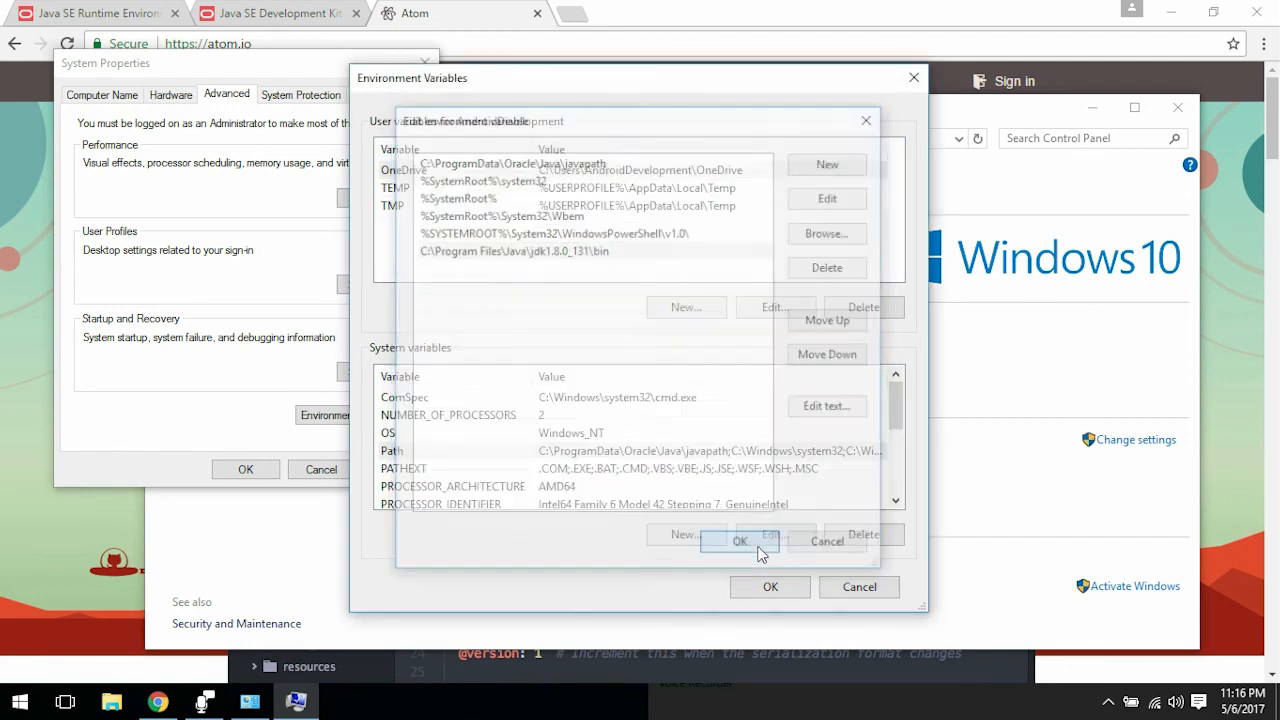
pyautogui.click(740, 541)
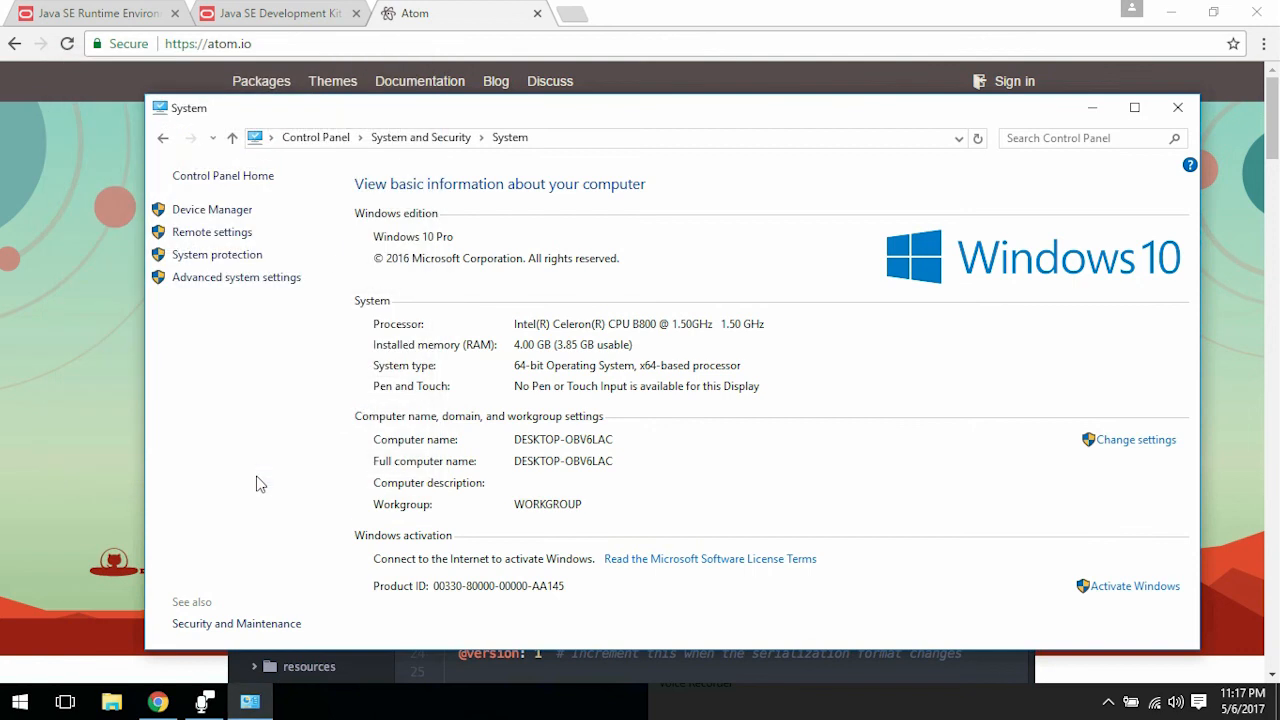
pyautogui.moveTo(266, 471)
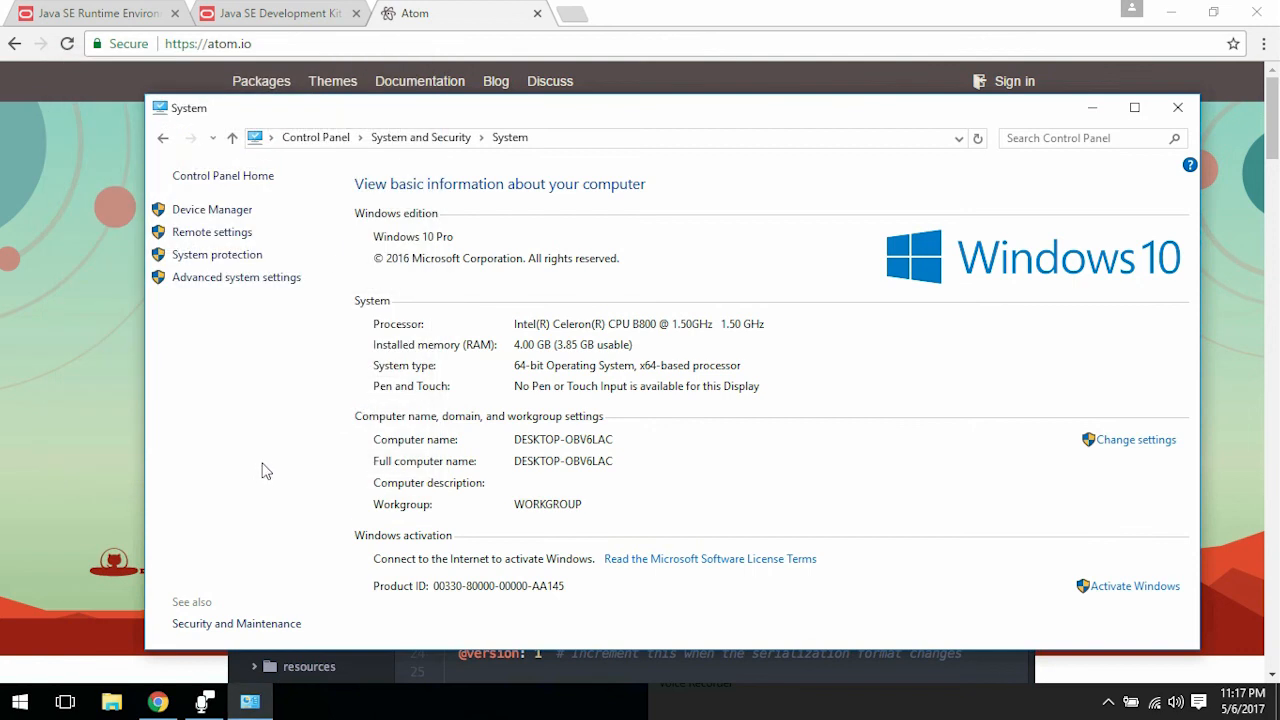